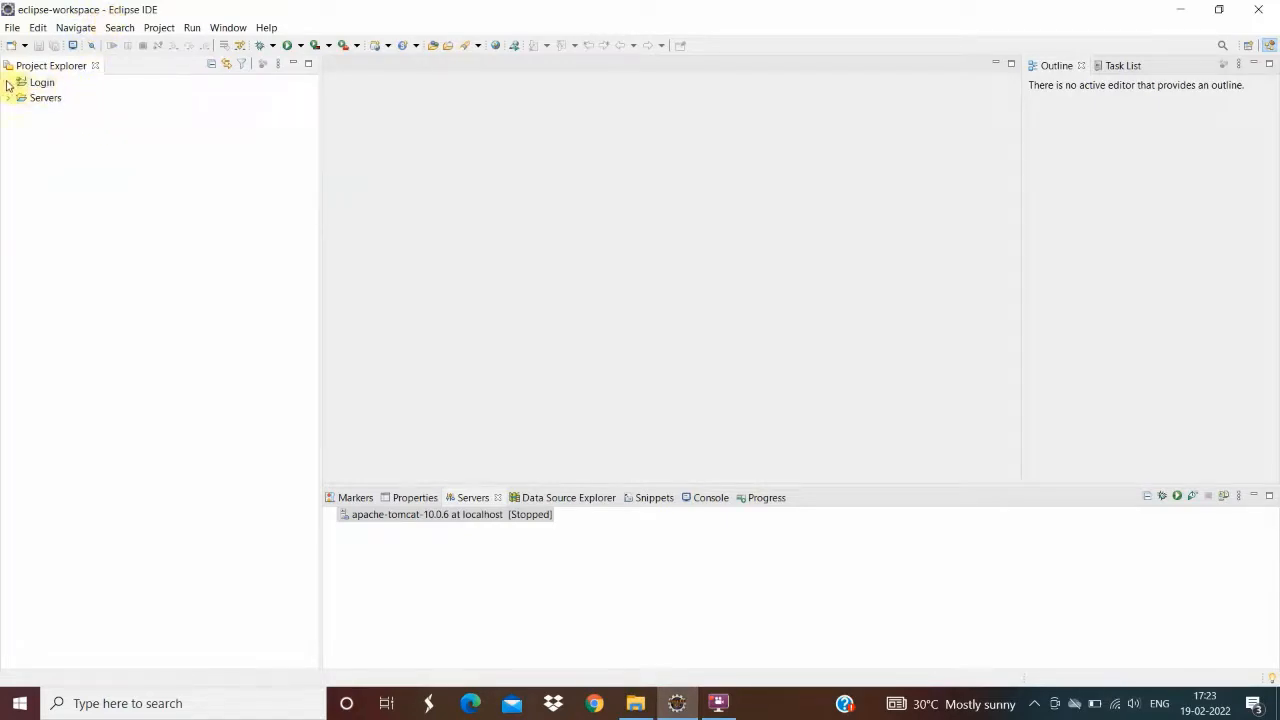
- Create a new folder on New Volume (D:) in File Explorer and start naming it 'Work…'
left_click(8, 82)
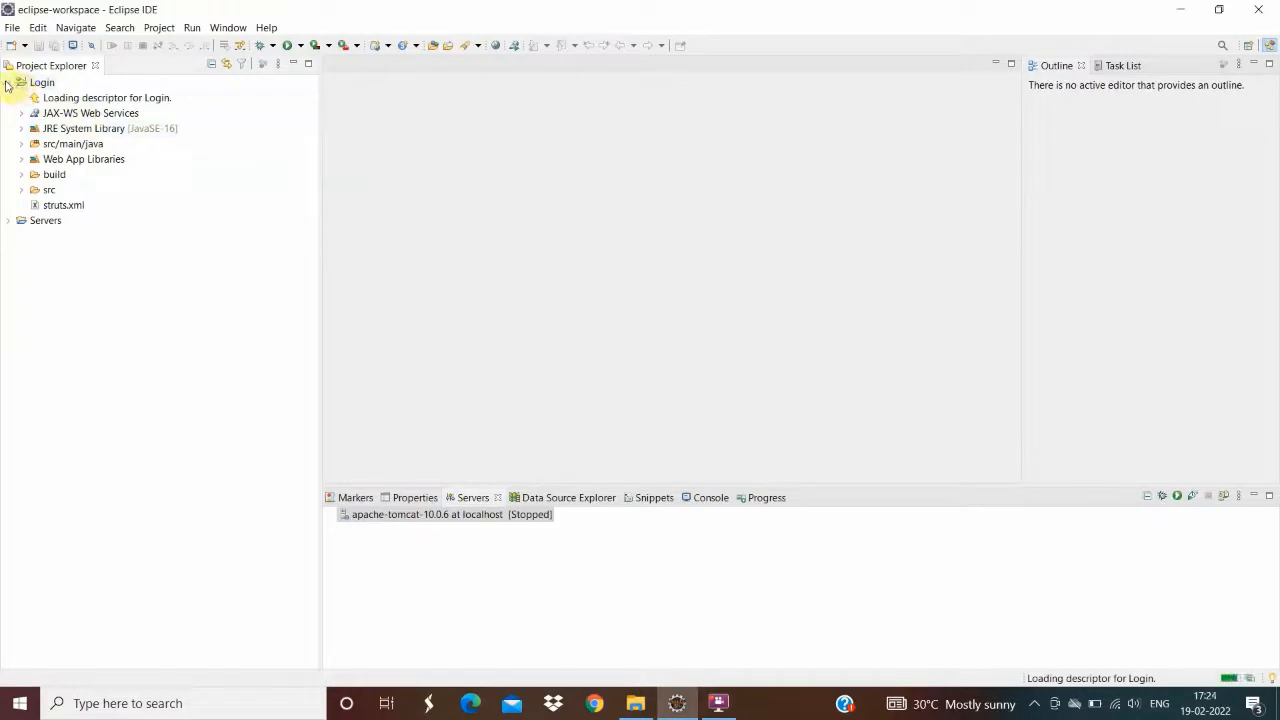
left_click(8, 82)
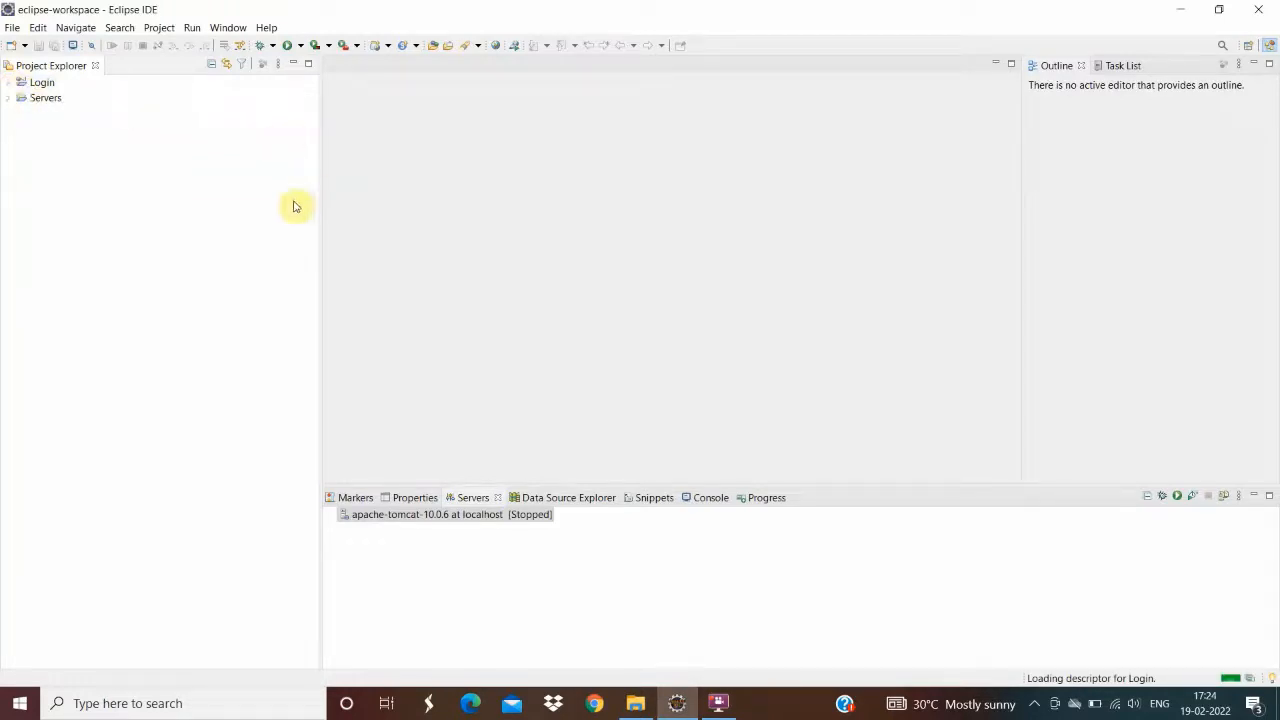
mouse_move(580, 348)
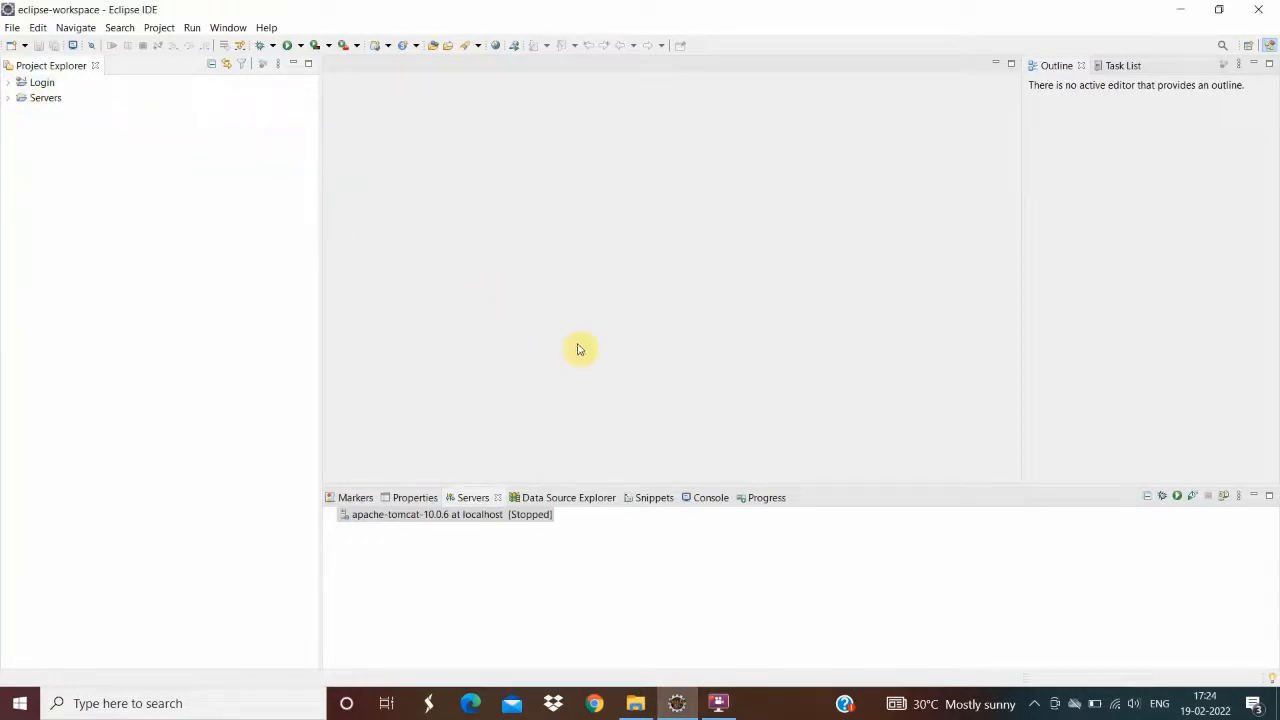
mouse_move(678, 590)
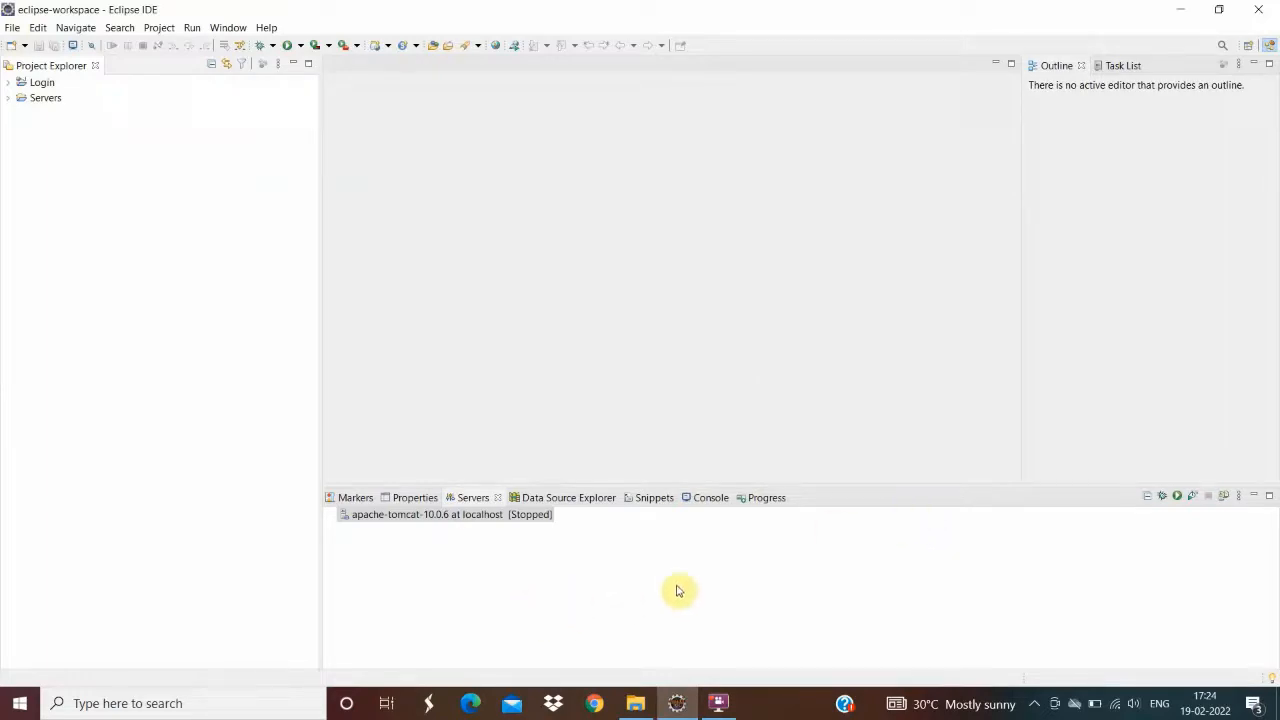
mouse_move(4, 236)
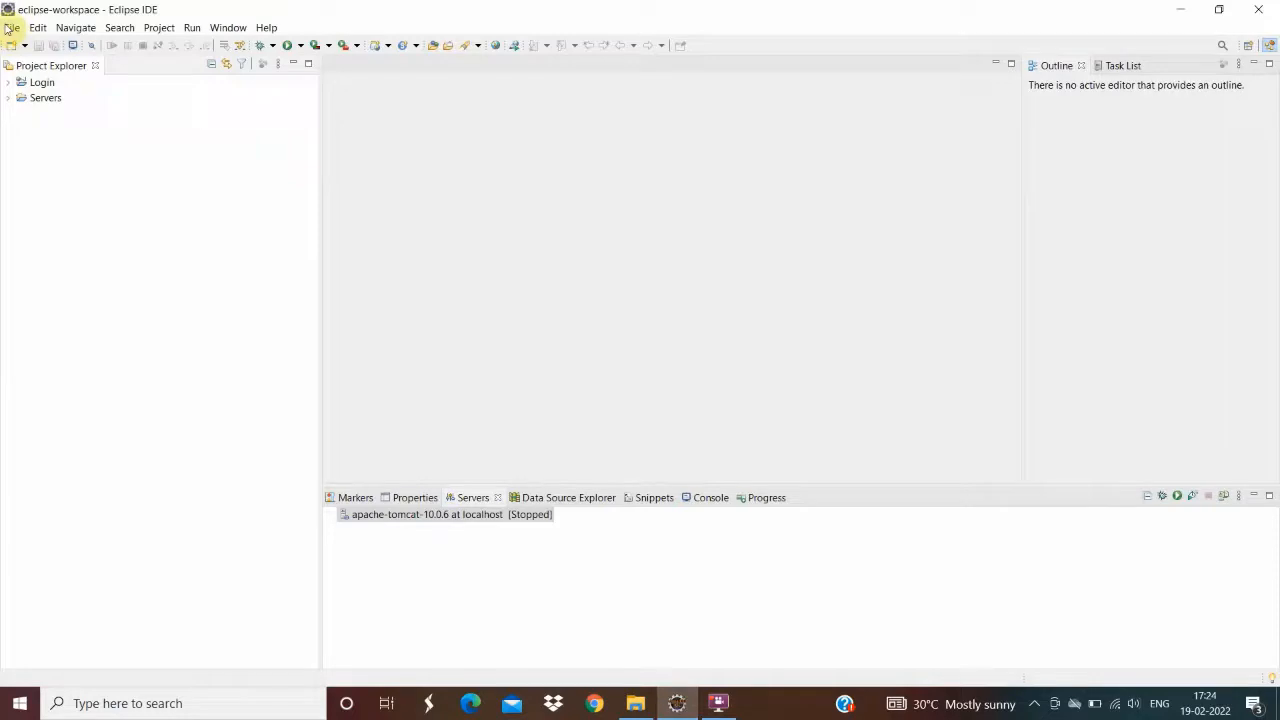
mouse_move(630, 660)
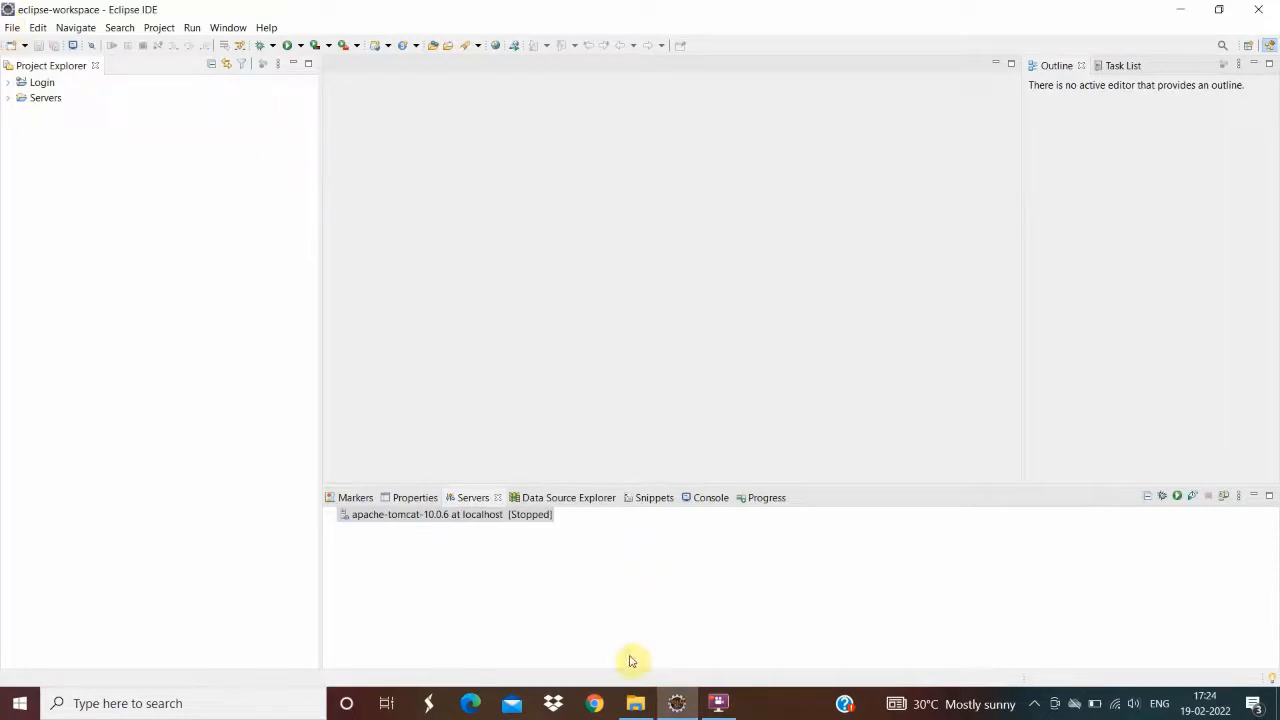
left_click(636, 704)
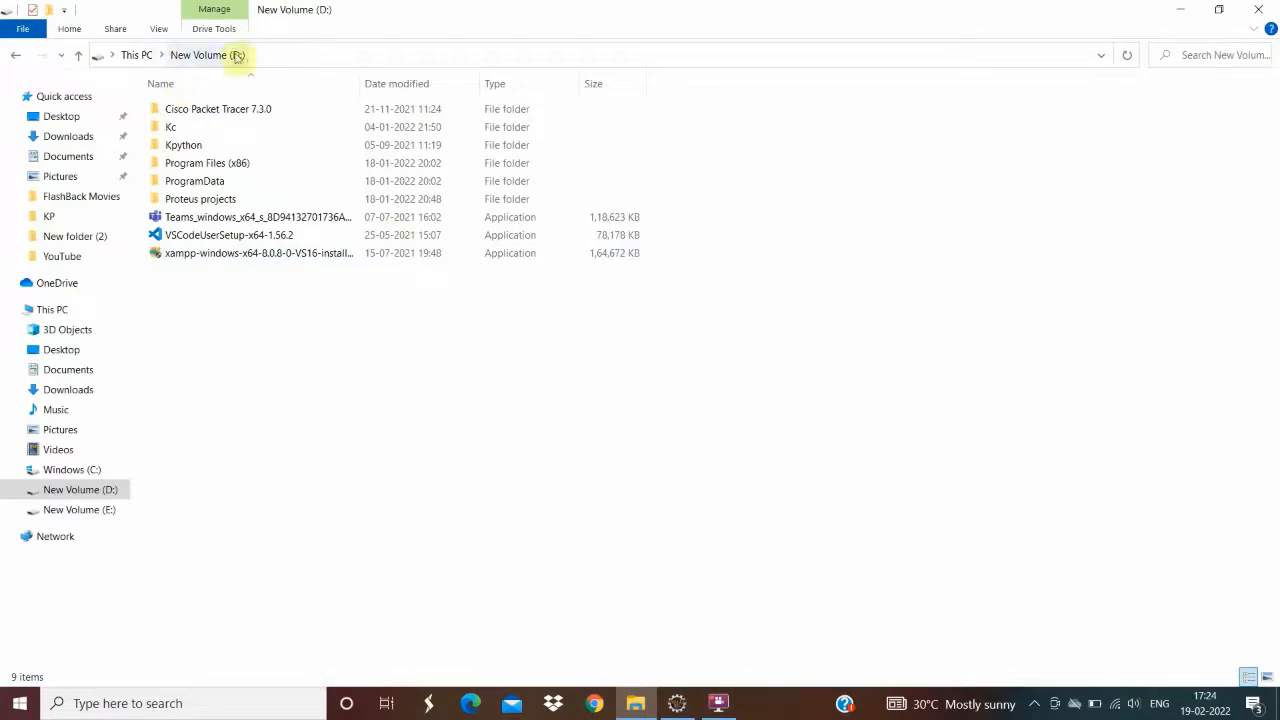
mouse_move(252, 380)
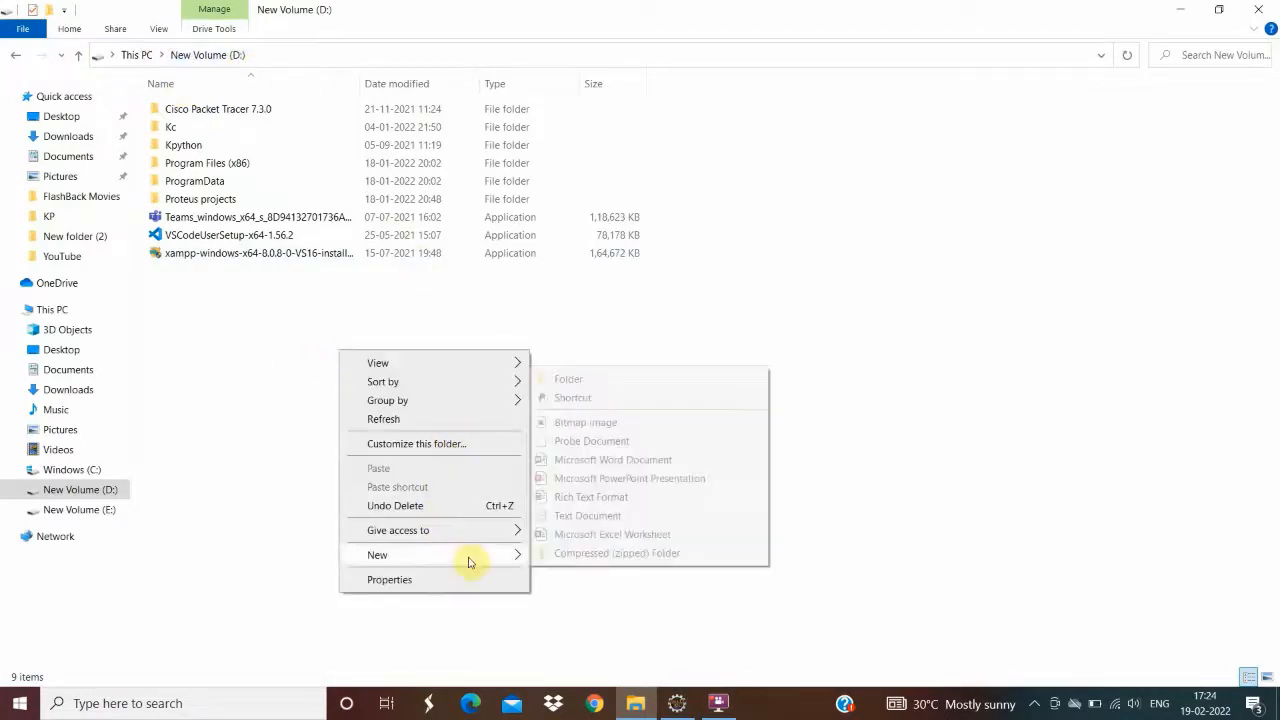
left_click(568, 378)
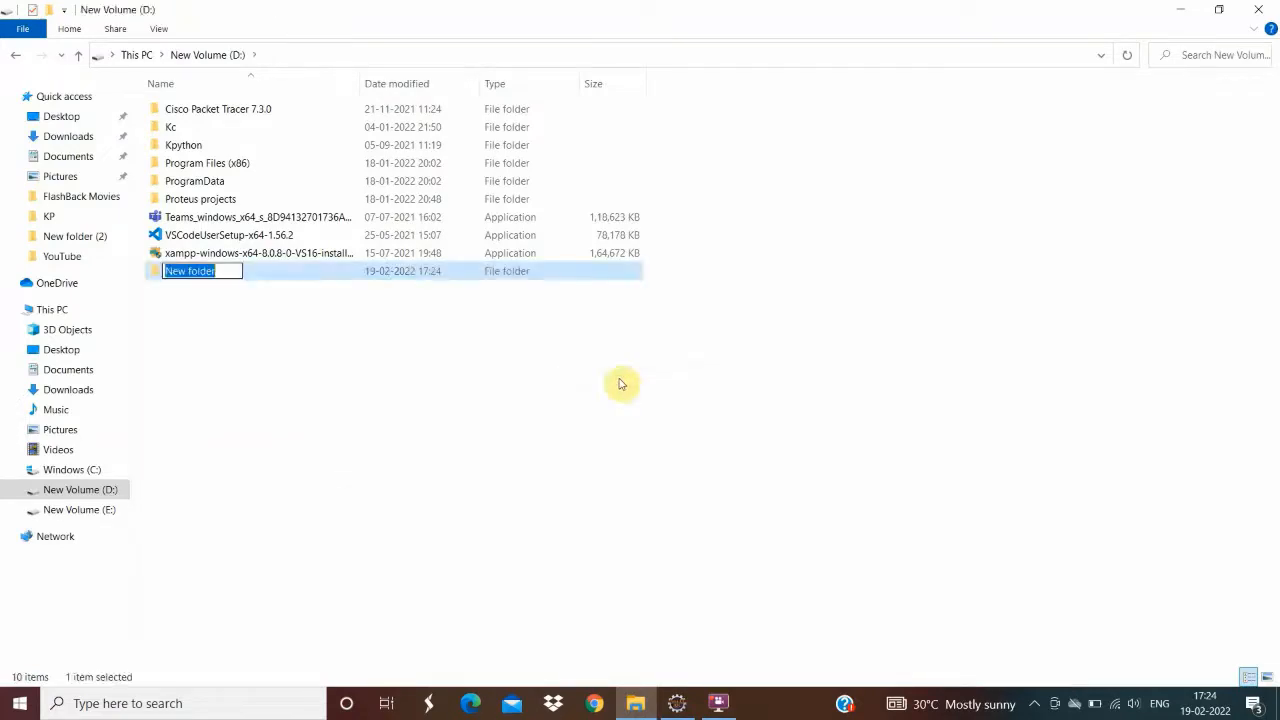
mouse_move(612, 390)
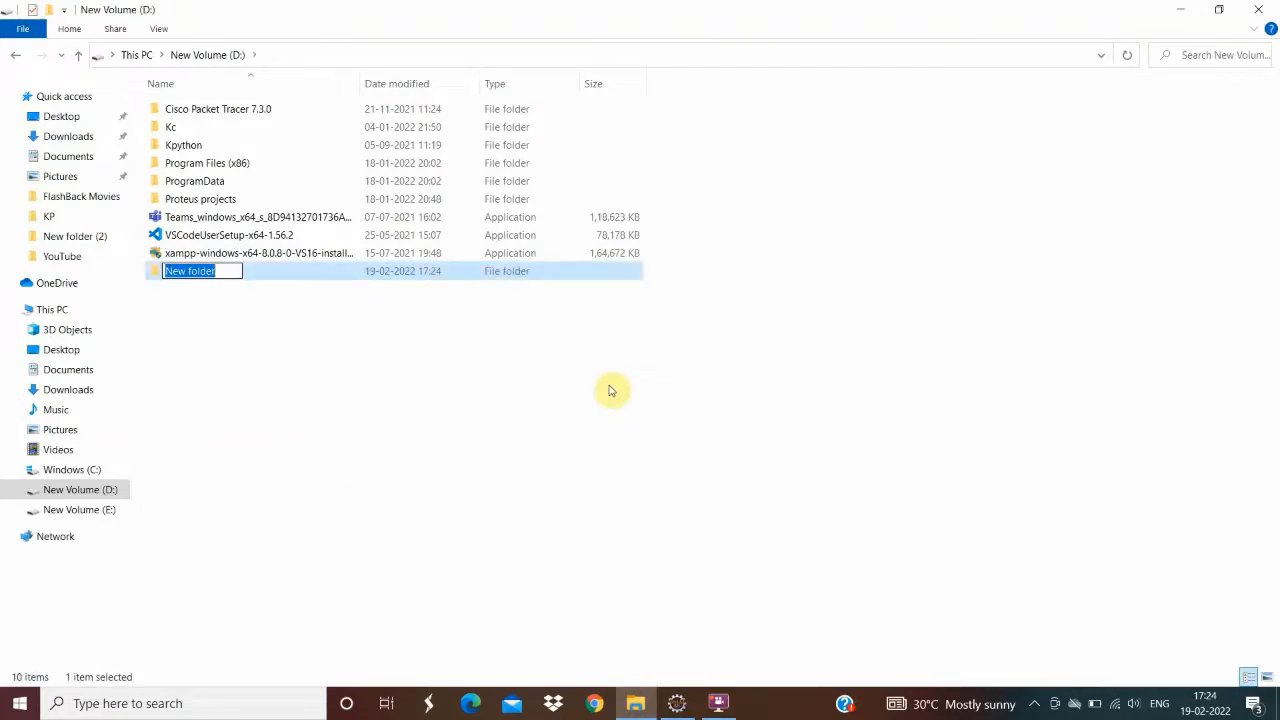
type("Work")
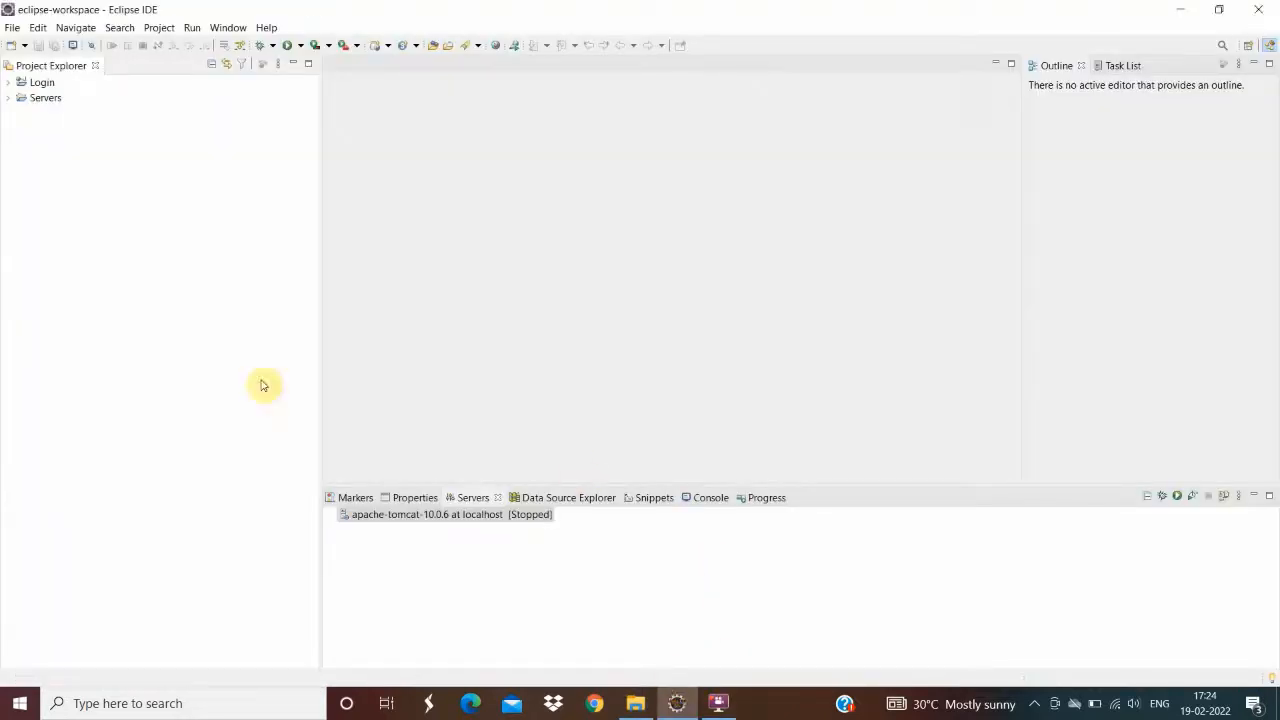
- Bring up the Eclipse workspace launcher via File > Switch Workspace > Other
left_click(12, 28)
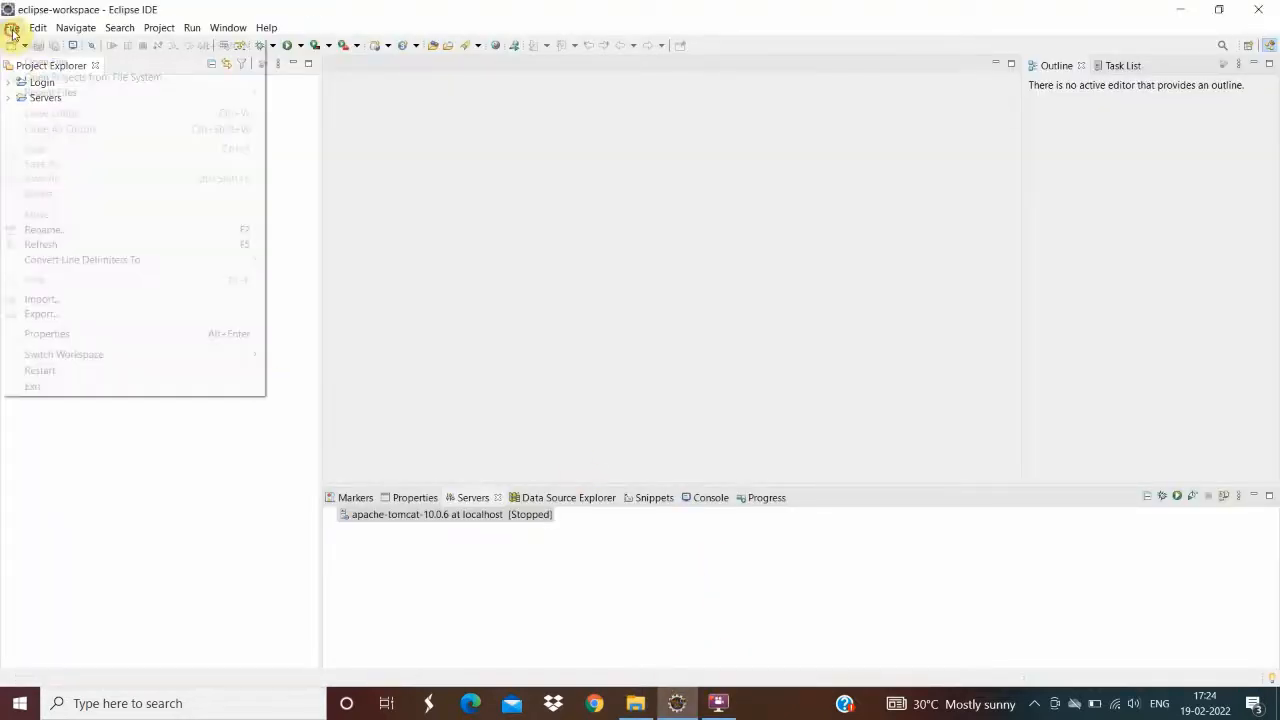
mouse_move(48, 332)
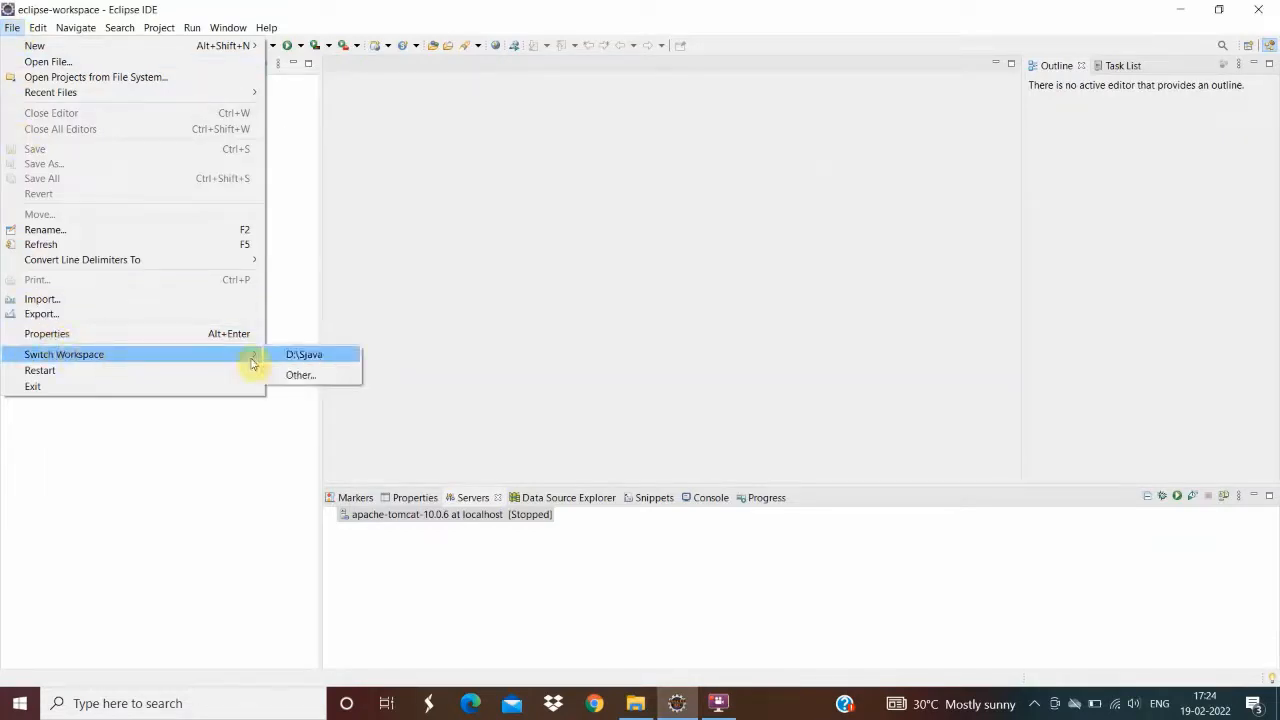
left_click(300, 376)
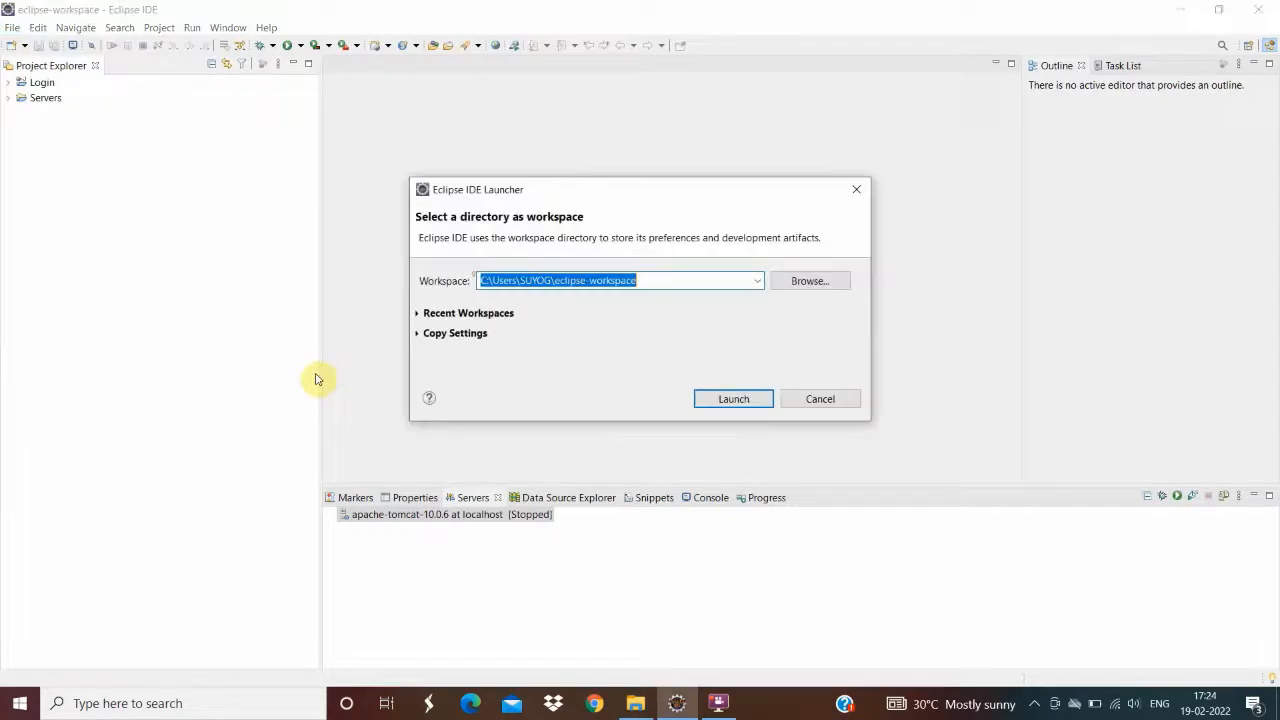
mouse_move(810, 280)
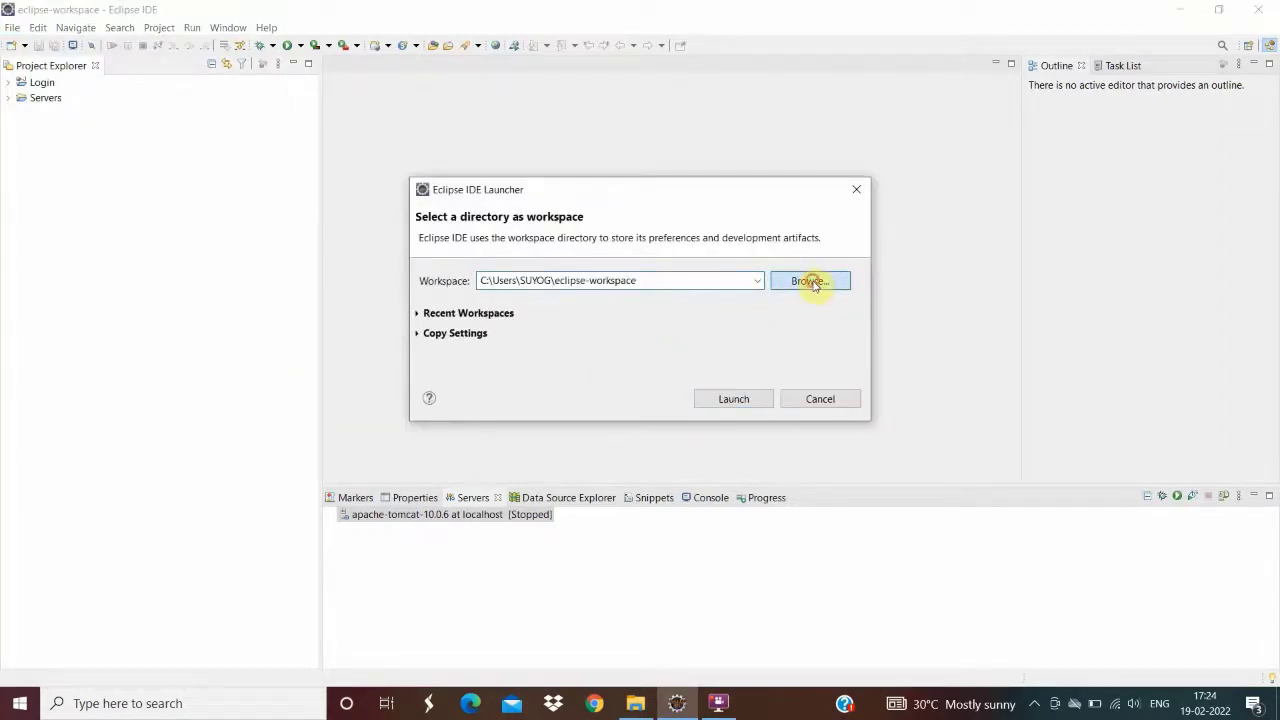
- Browse to New Volume (D:) and select WorkSpace2 as the workspace folder, giving D:\WorkSpace2
left_click(808, 280)
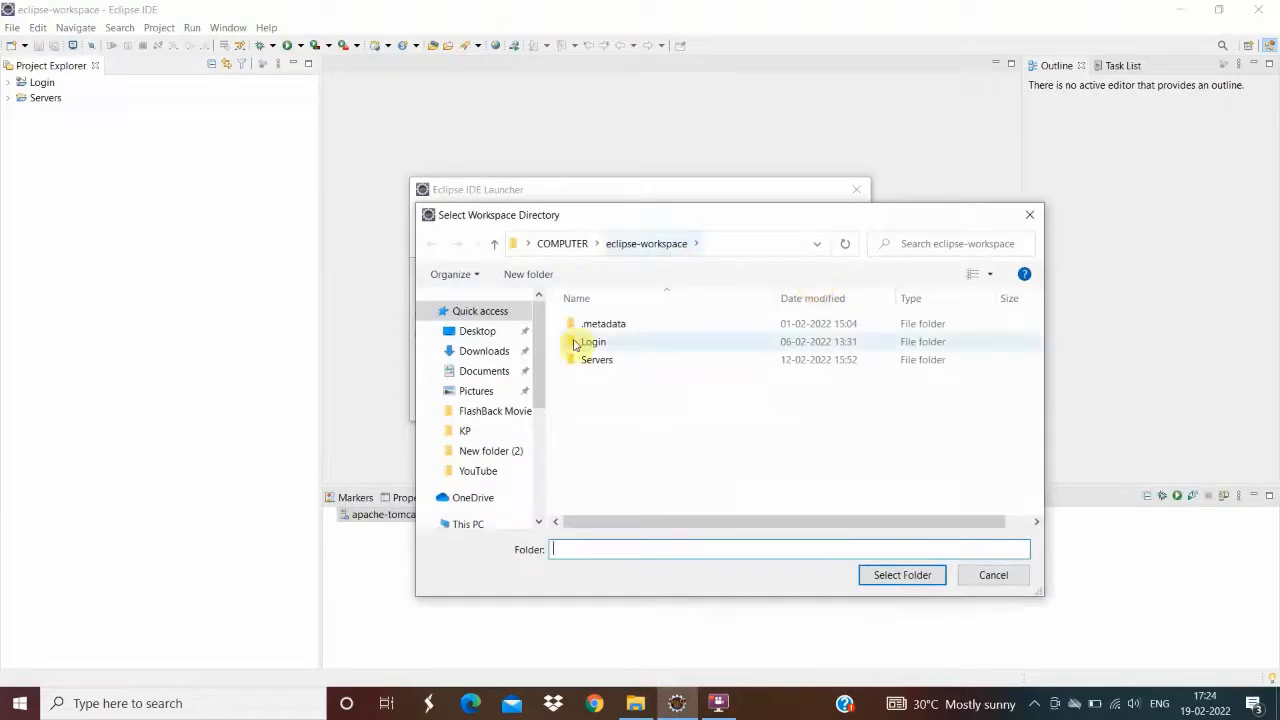
scroll("down", 3)
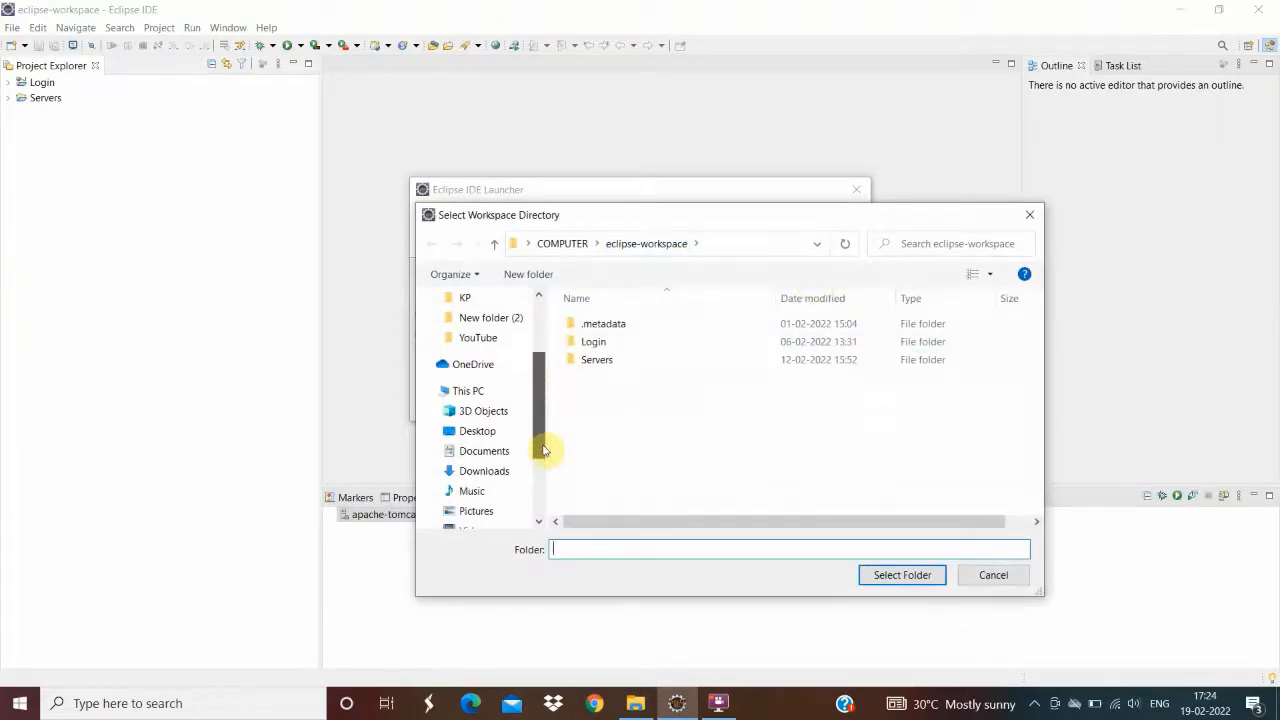
scroll("down", 3)
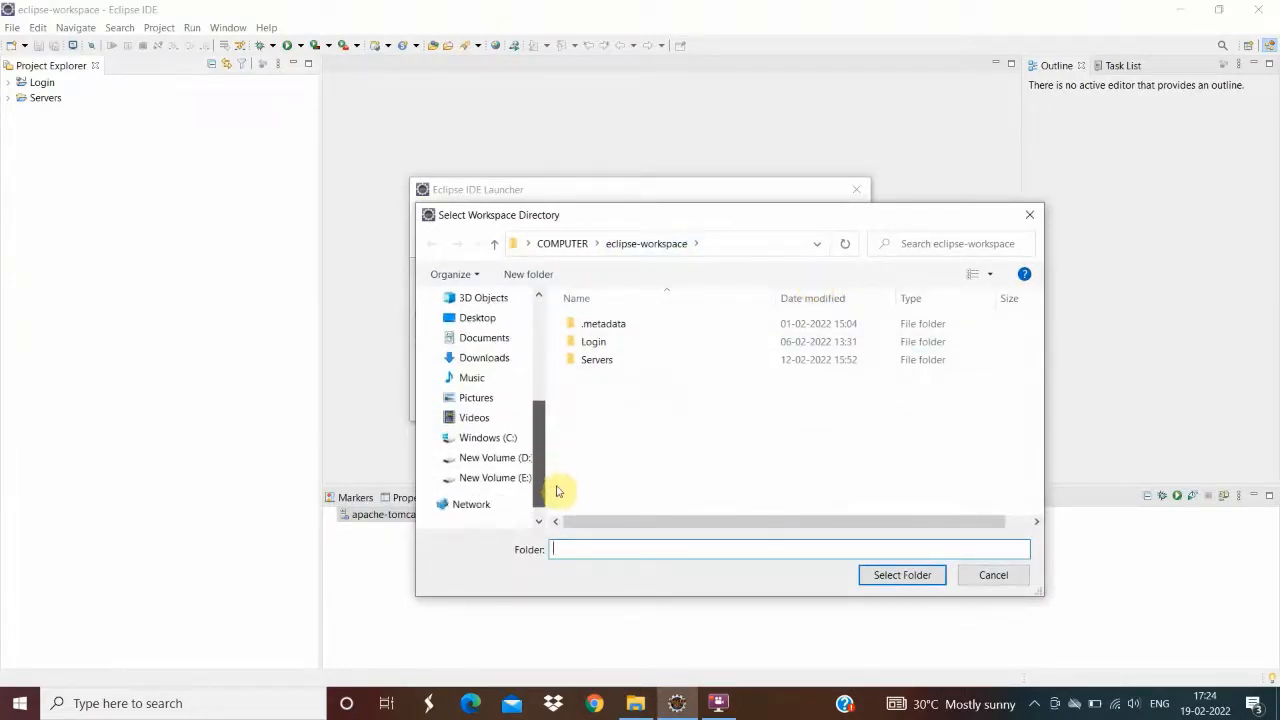
left_click(492, 456)
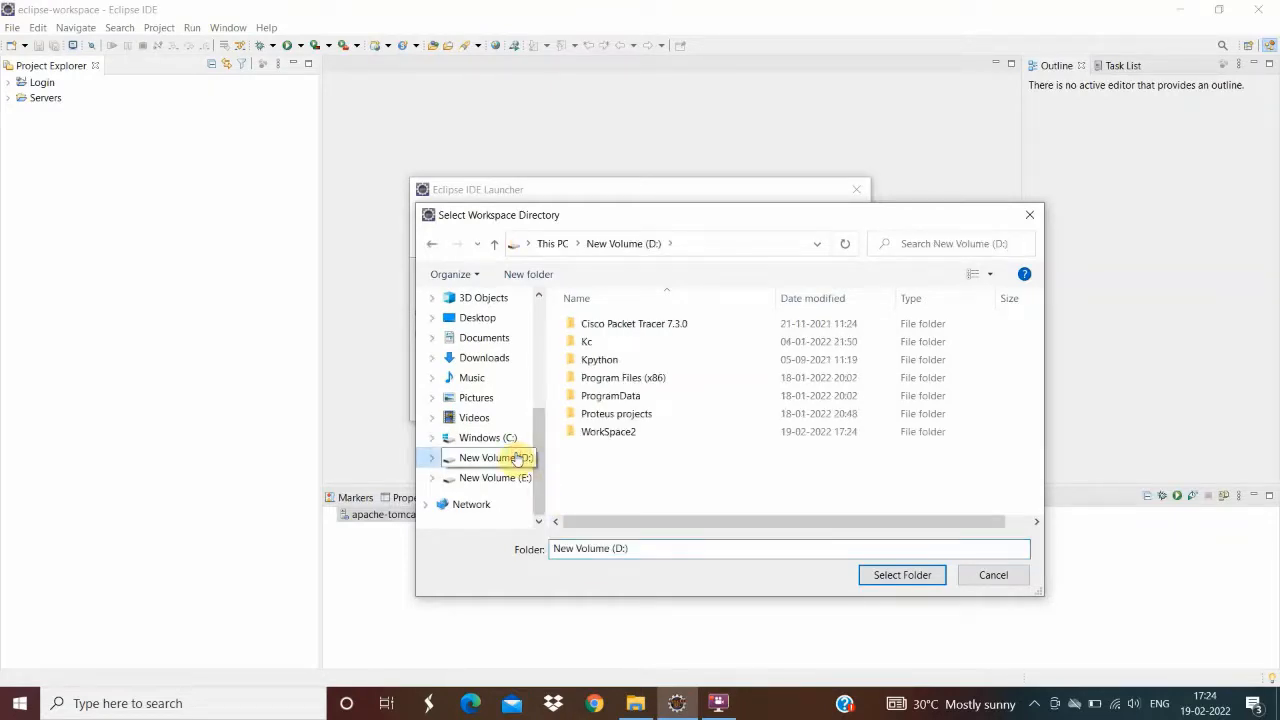
mouse_move(672, 432)
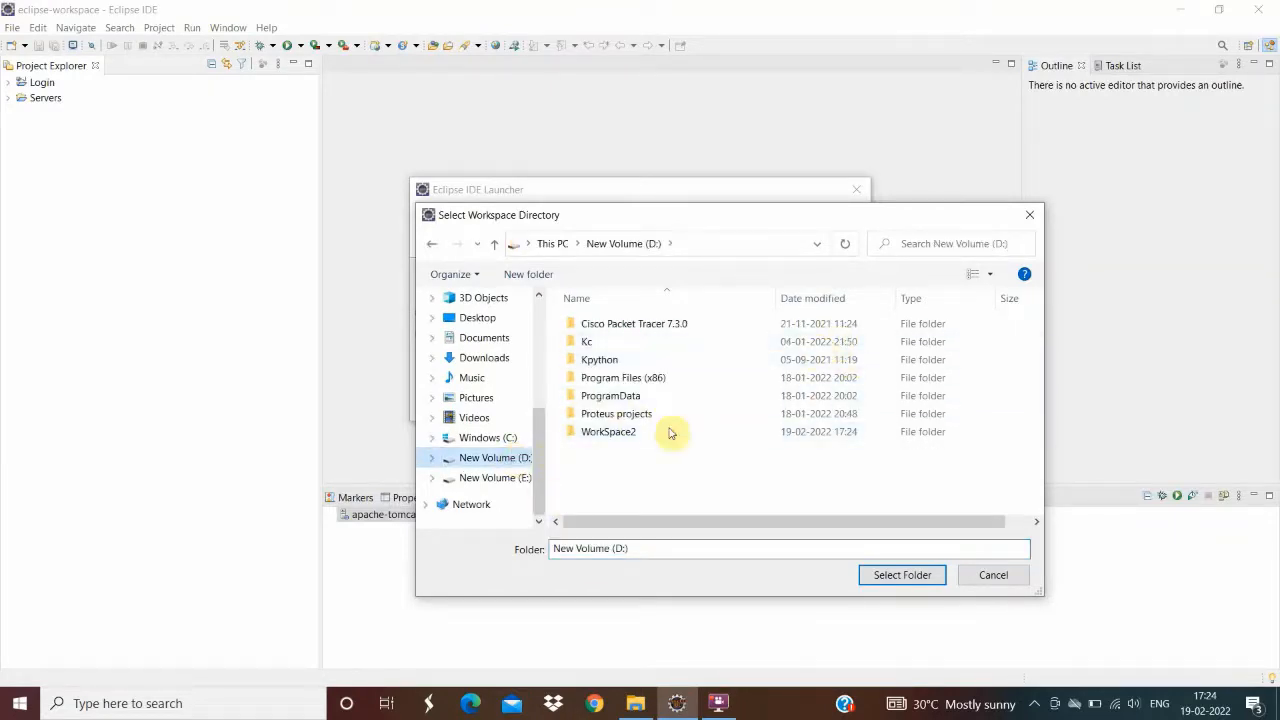
left_click(608, 432)
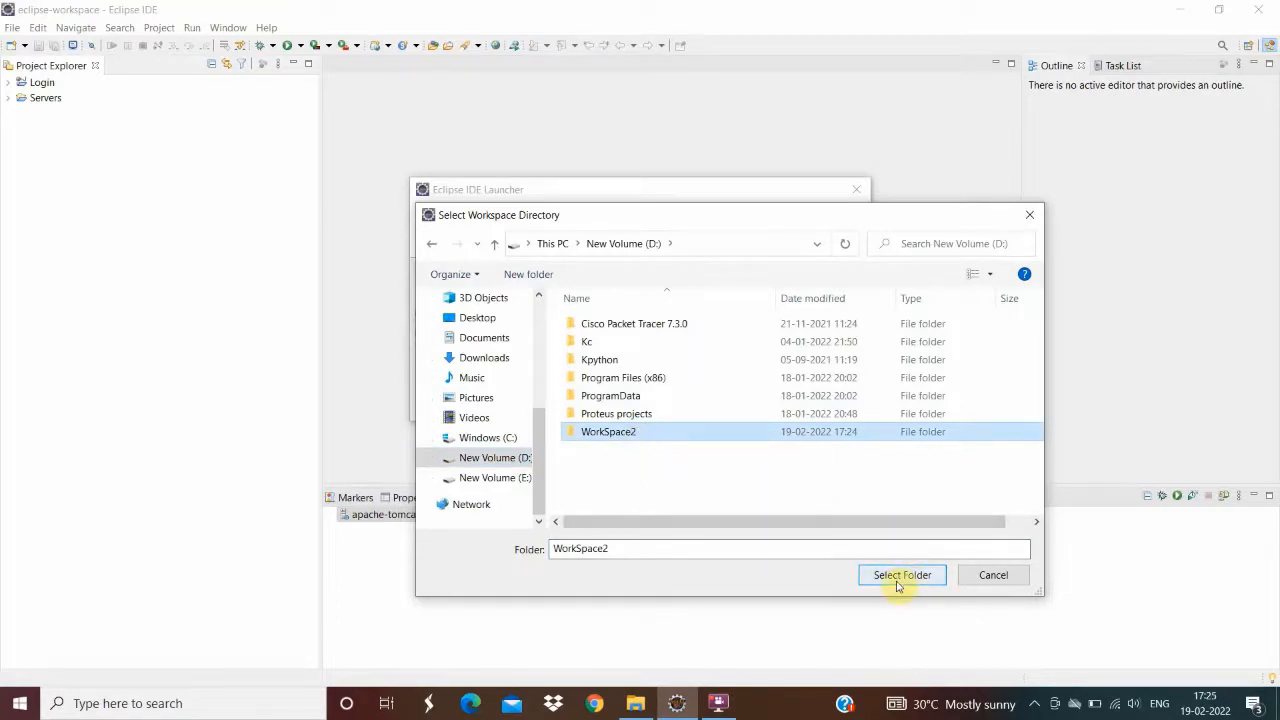
left_click(900, 574)
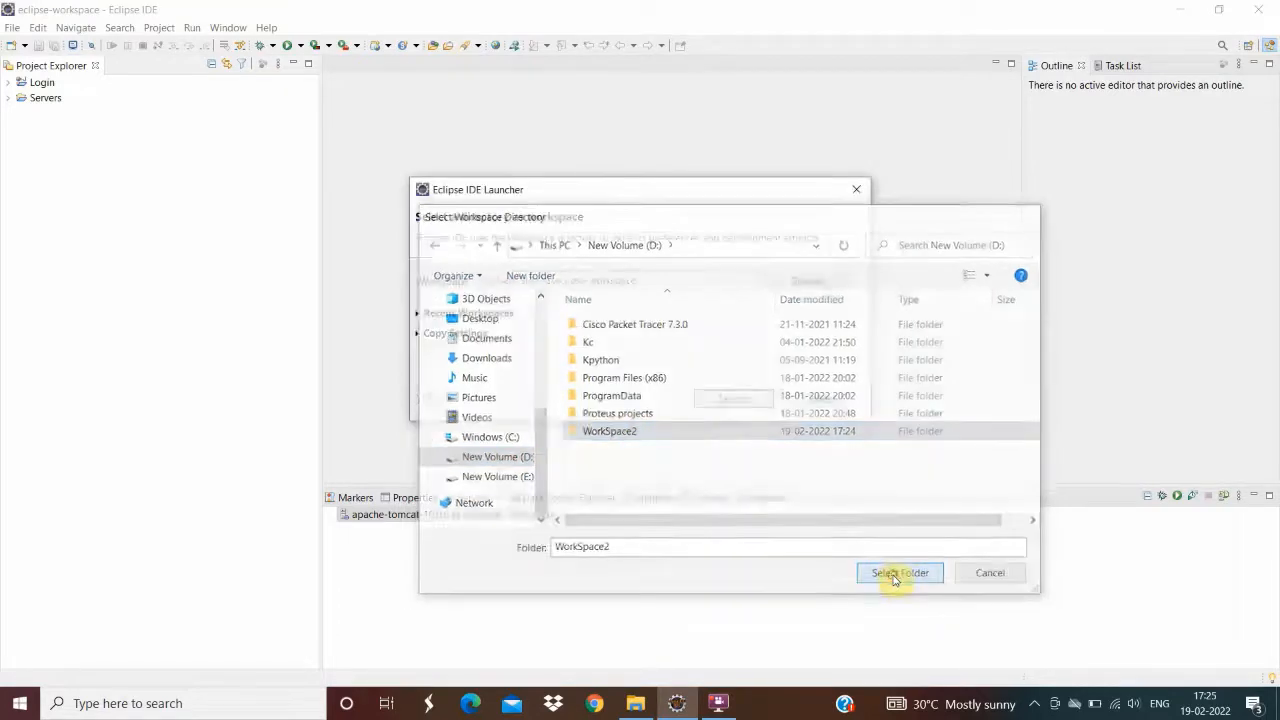
left_click(900, 572)
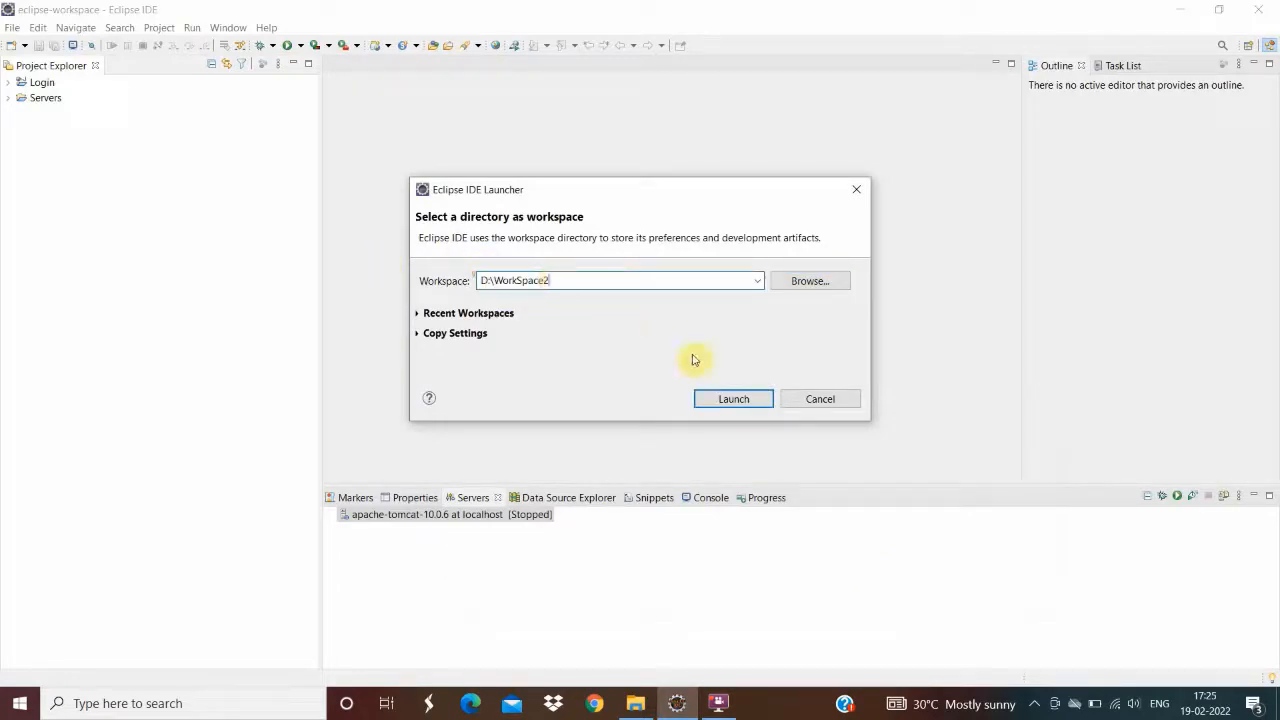
- Launch Eclipse so it restarts in the WorkSpace2 workspace
left_click(732, 400)
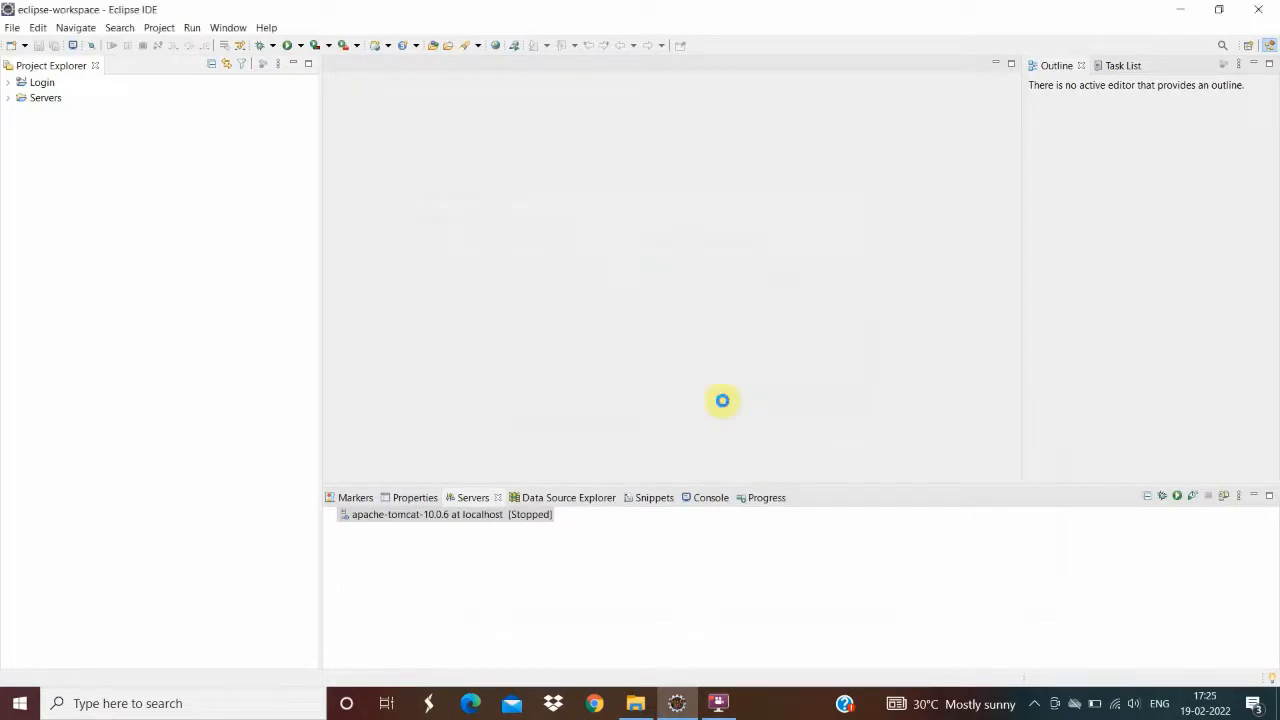
left_click(636, 704)
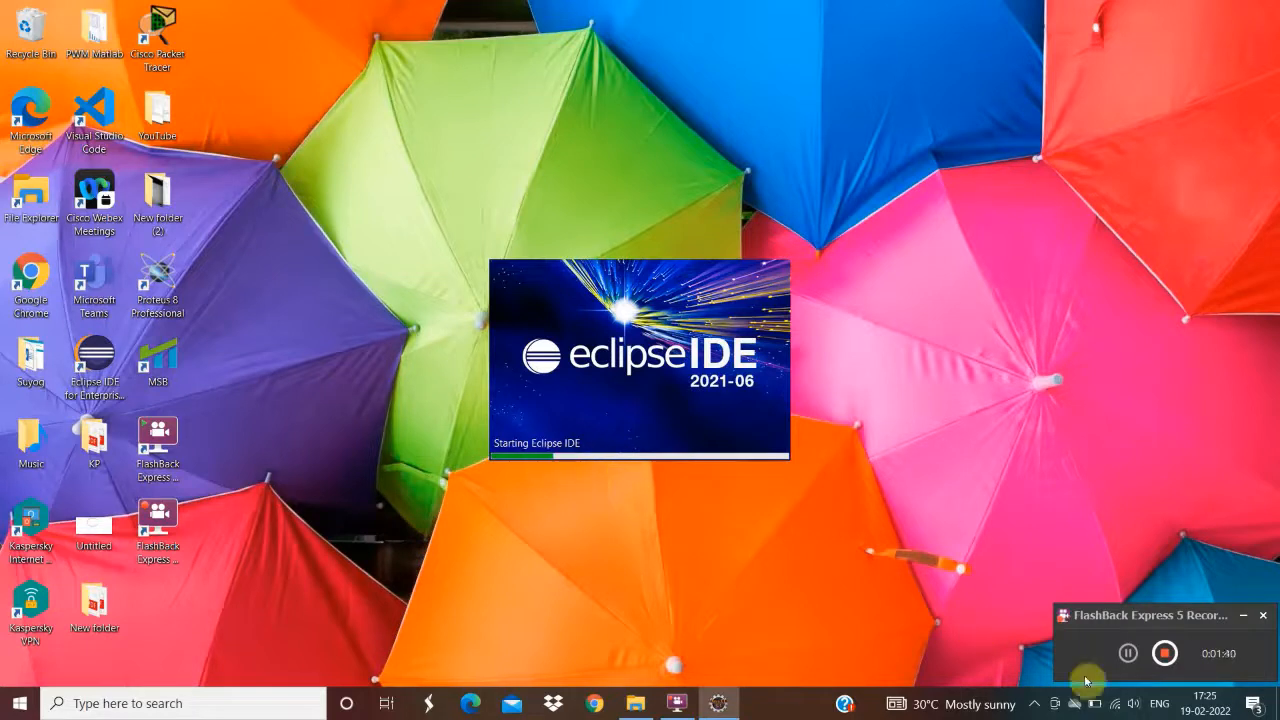
mouse_move(1090, 360)
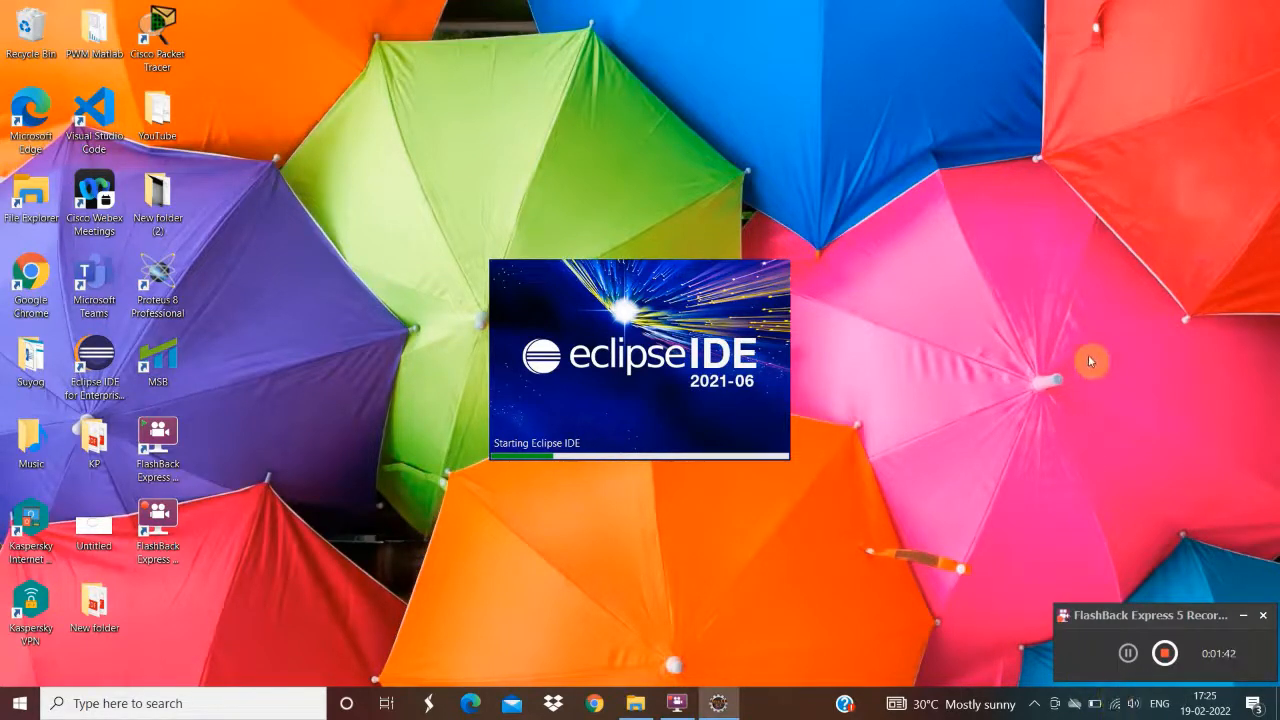
mouse_move(840, 430)
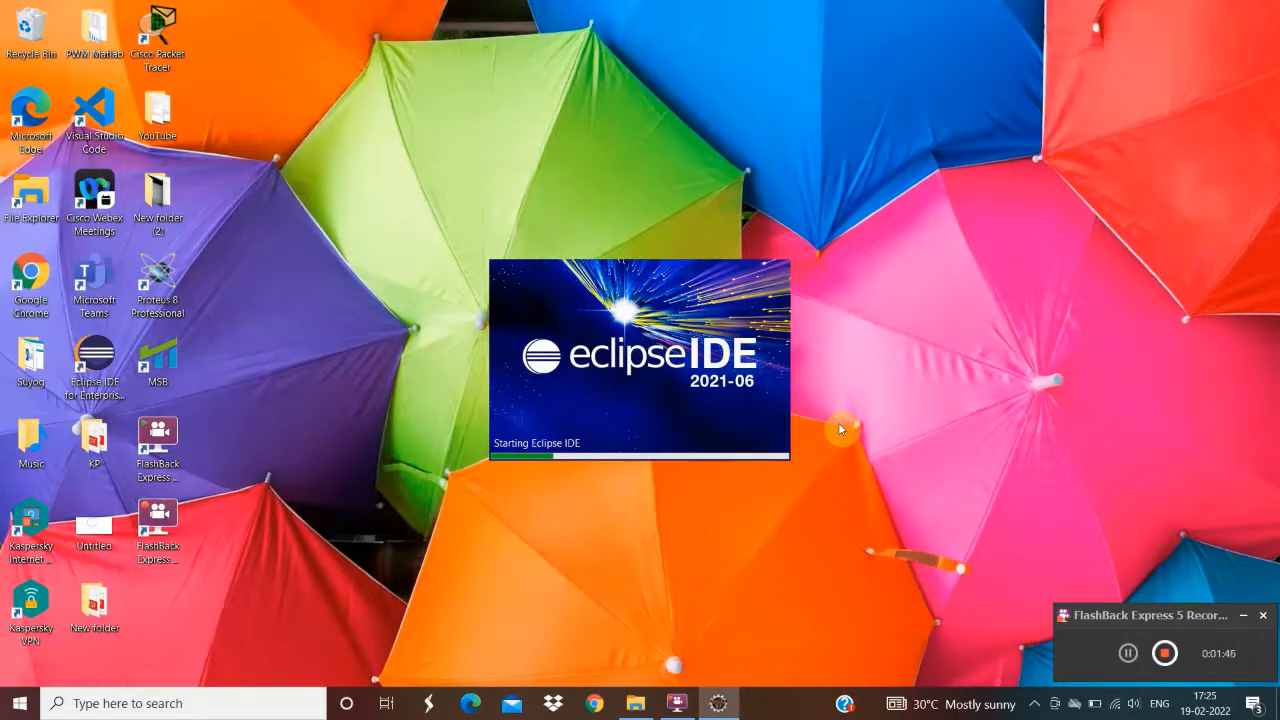
mouse_move(836, 430)
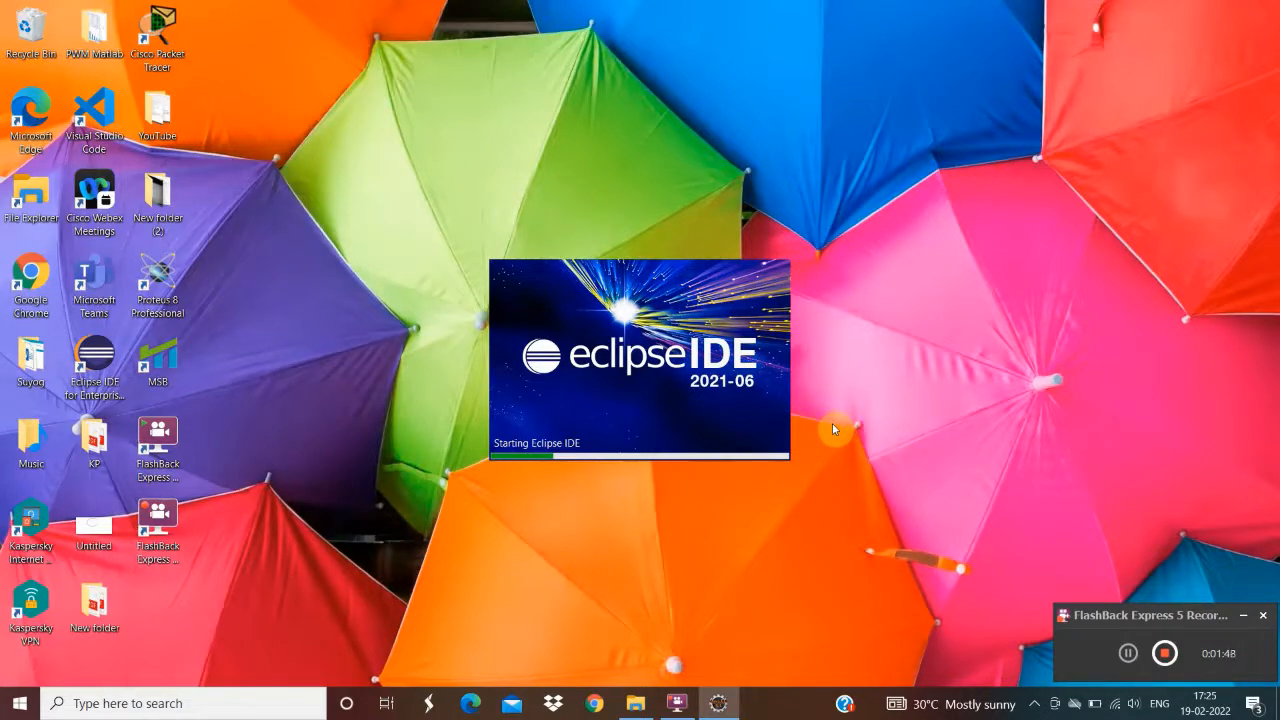
mouse_move(978, 464)
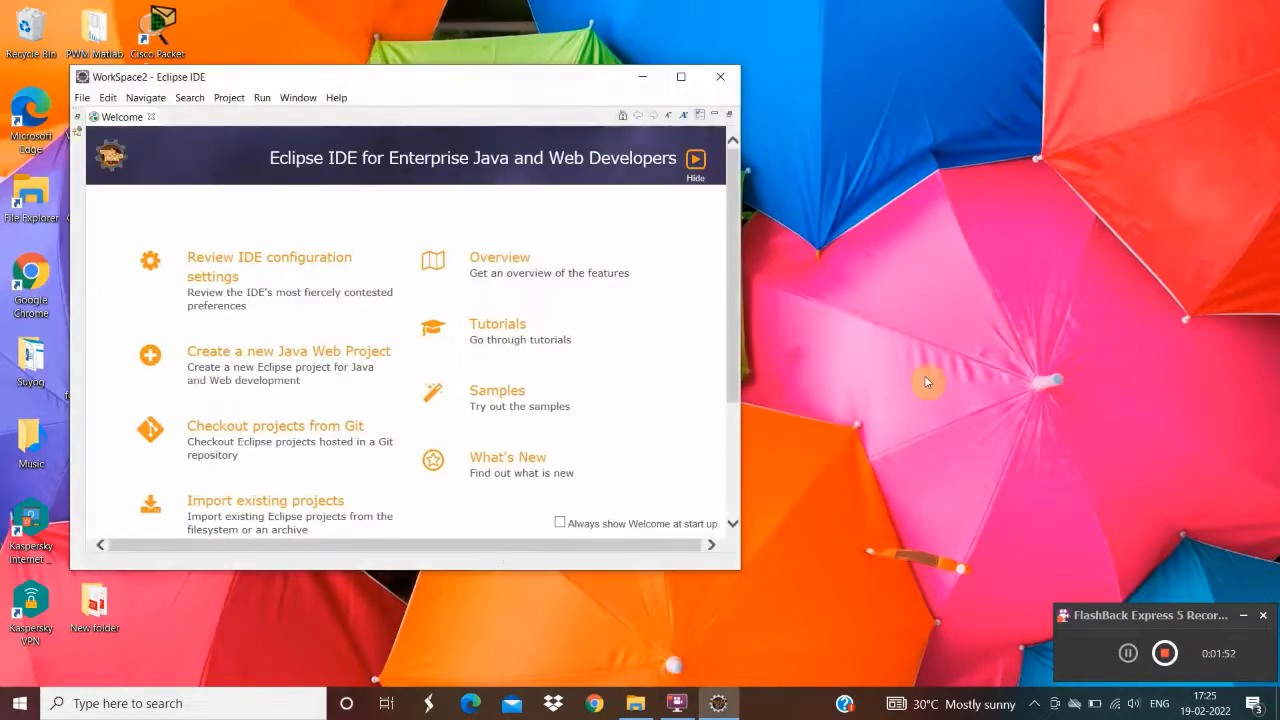
- Maximize Eclipse and close the Welcome page, revealing the empty WorkSpace2 Project Explorer
left_click(680, 76)
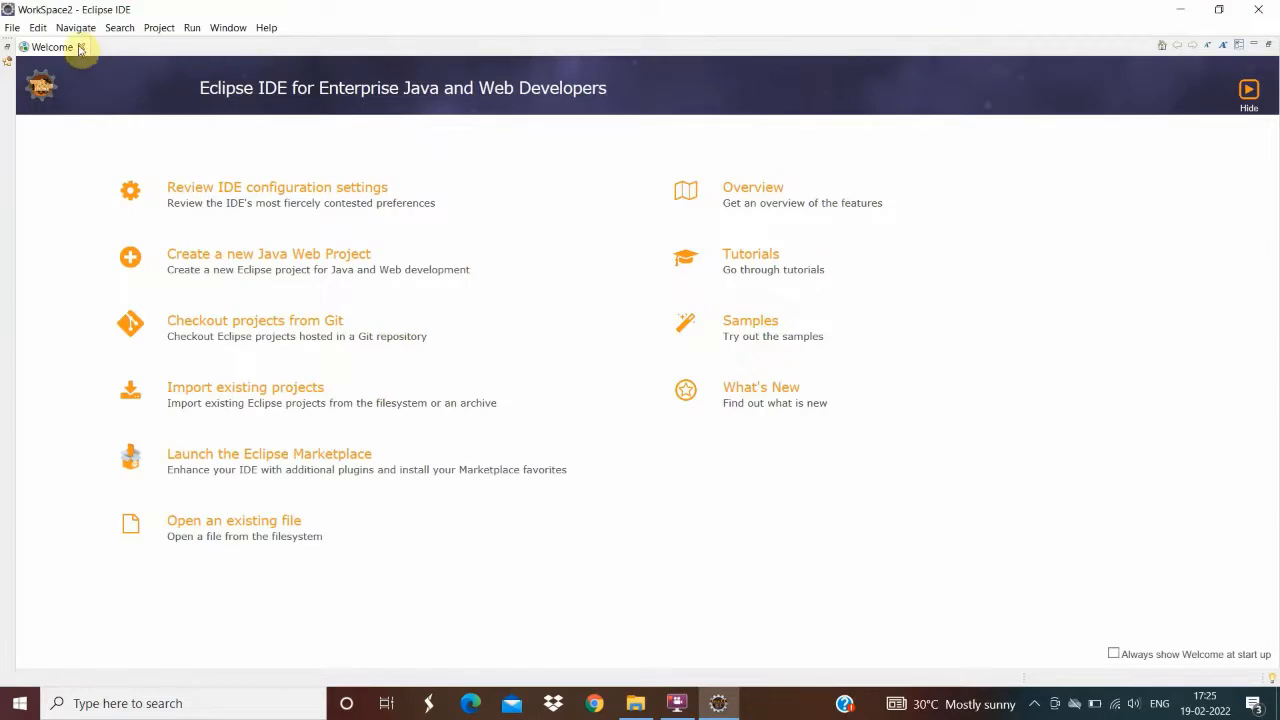
left_click(80, 48)
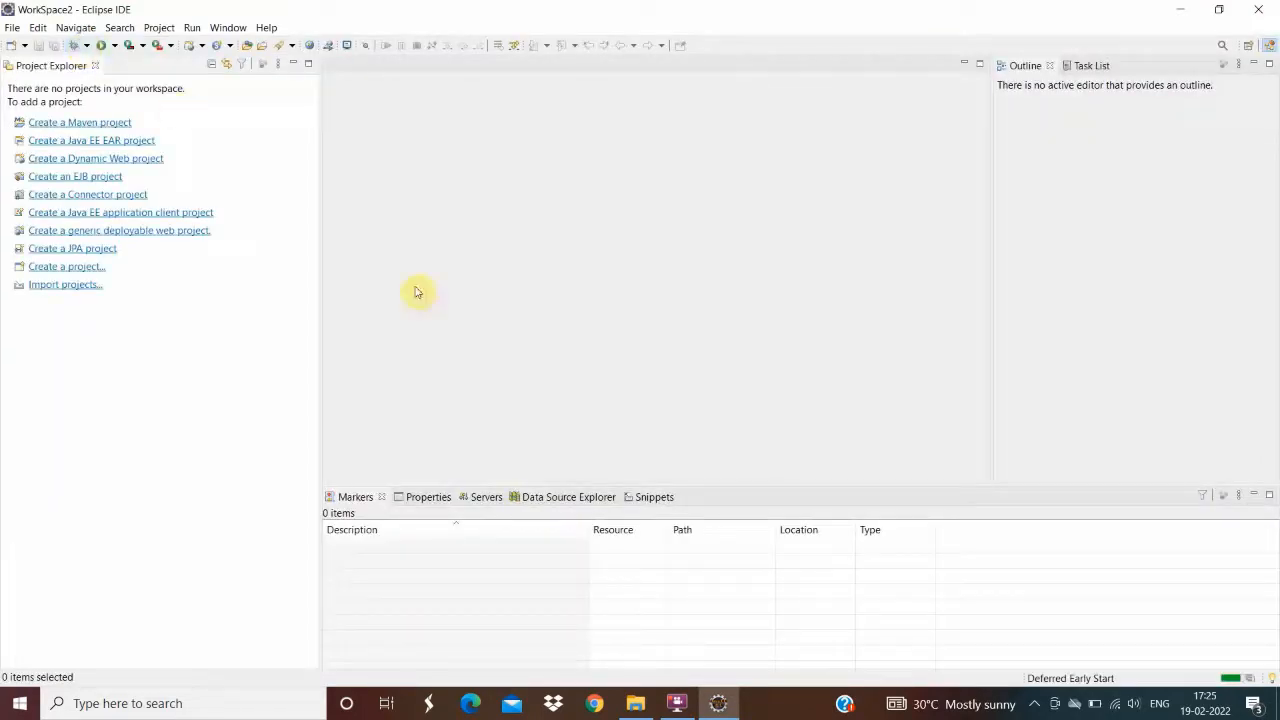
mouse_move(576, 324)
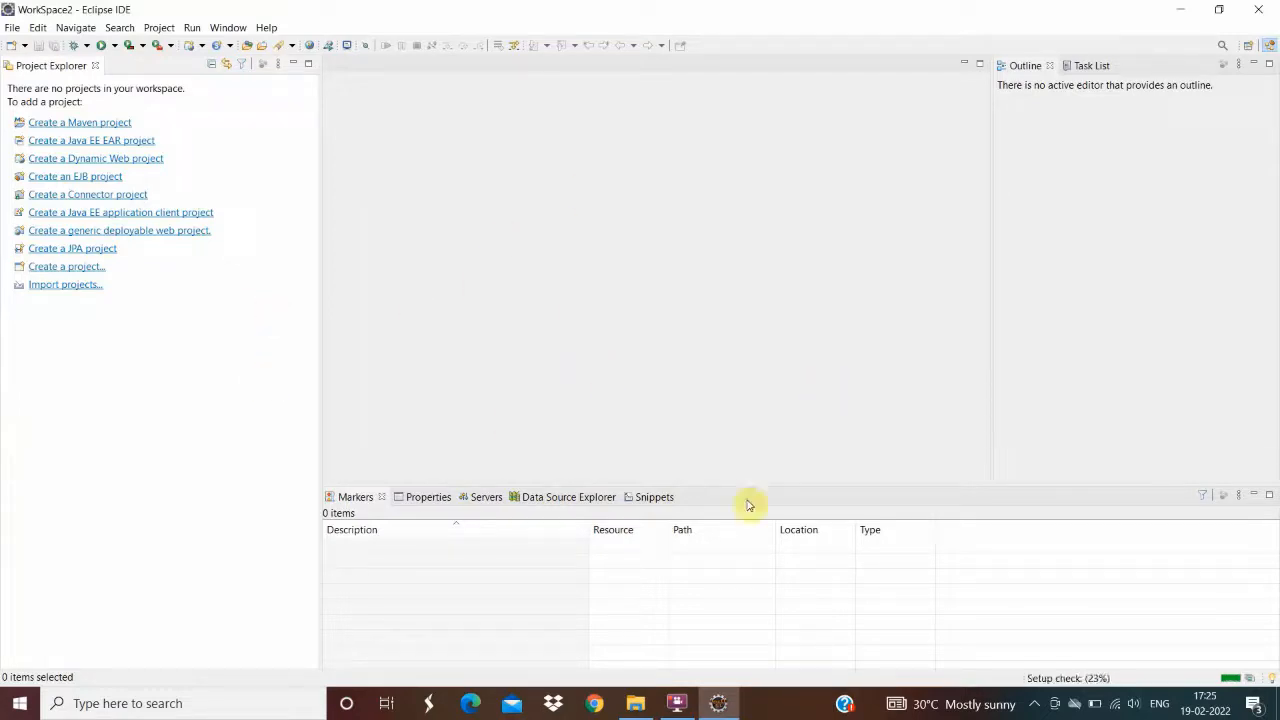
mouse_move(108, 94)
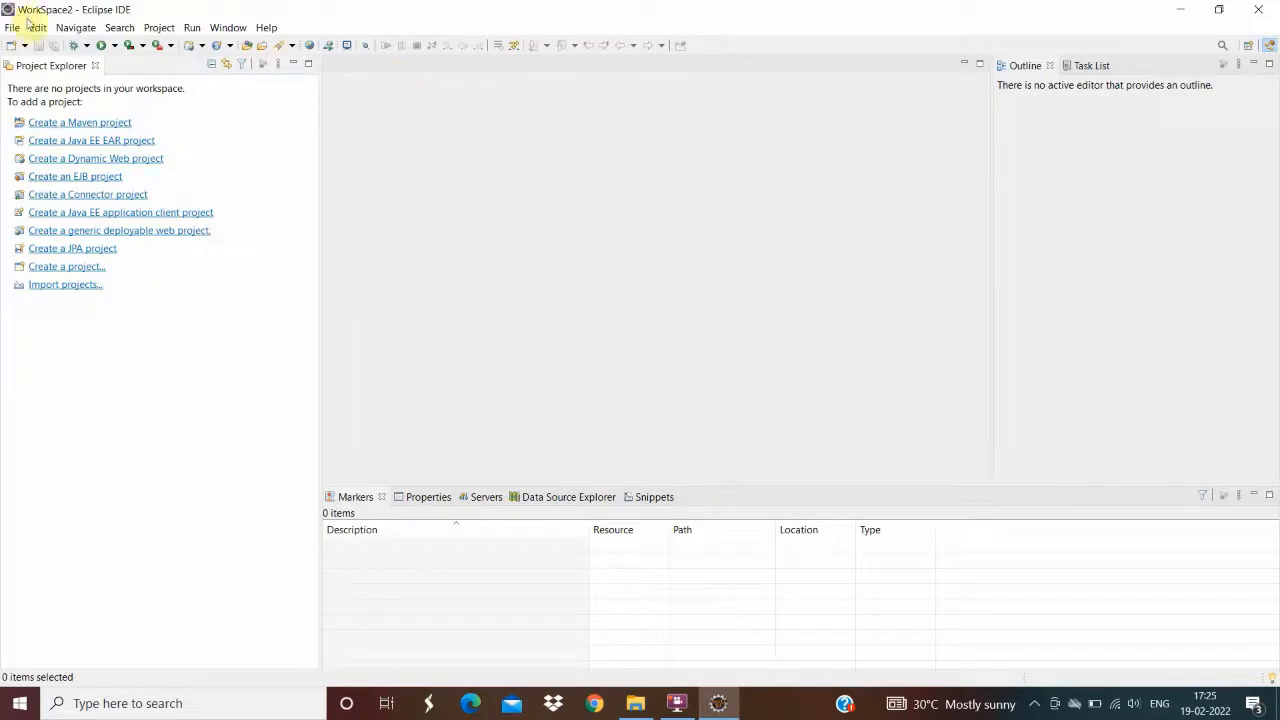
- Switch back to the original eclipse-workspace so Eclipse restarts with the Login and Servers projects
left_click(12, 28)
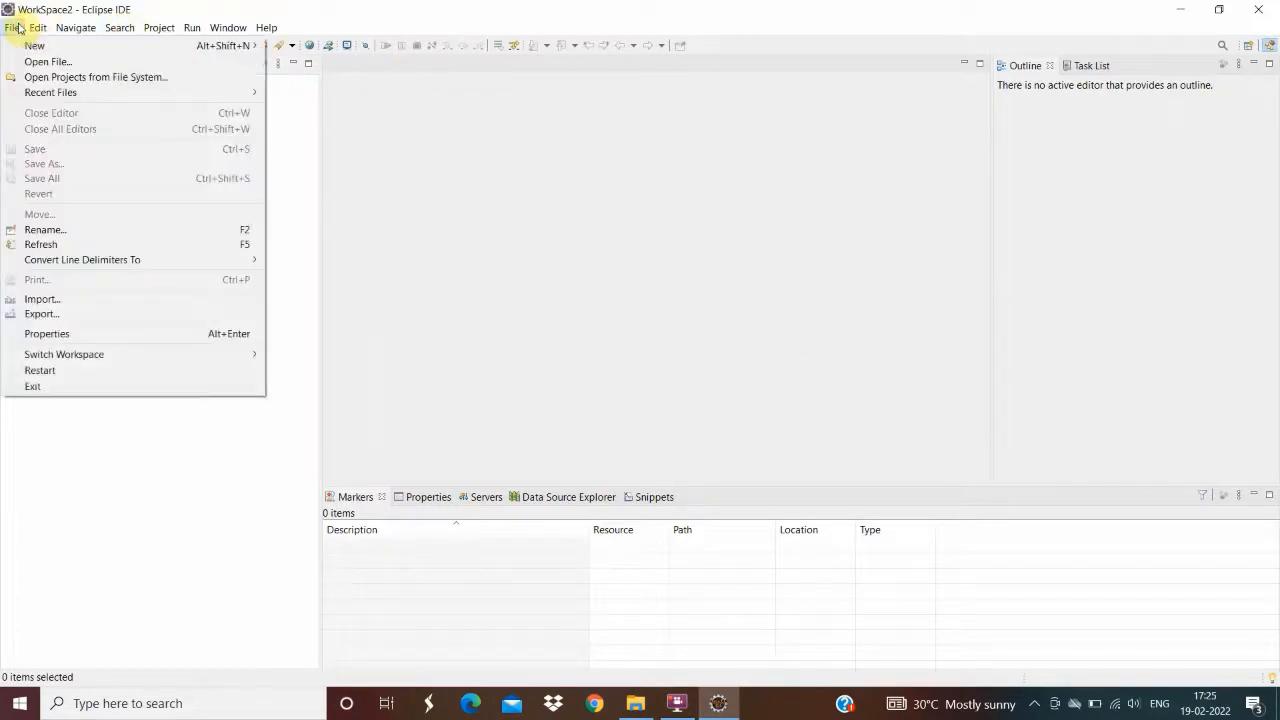
mouse_move(218, 376)
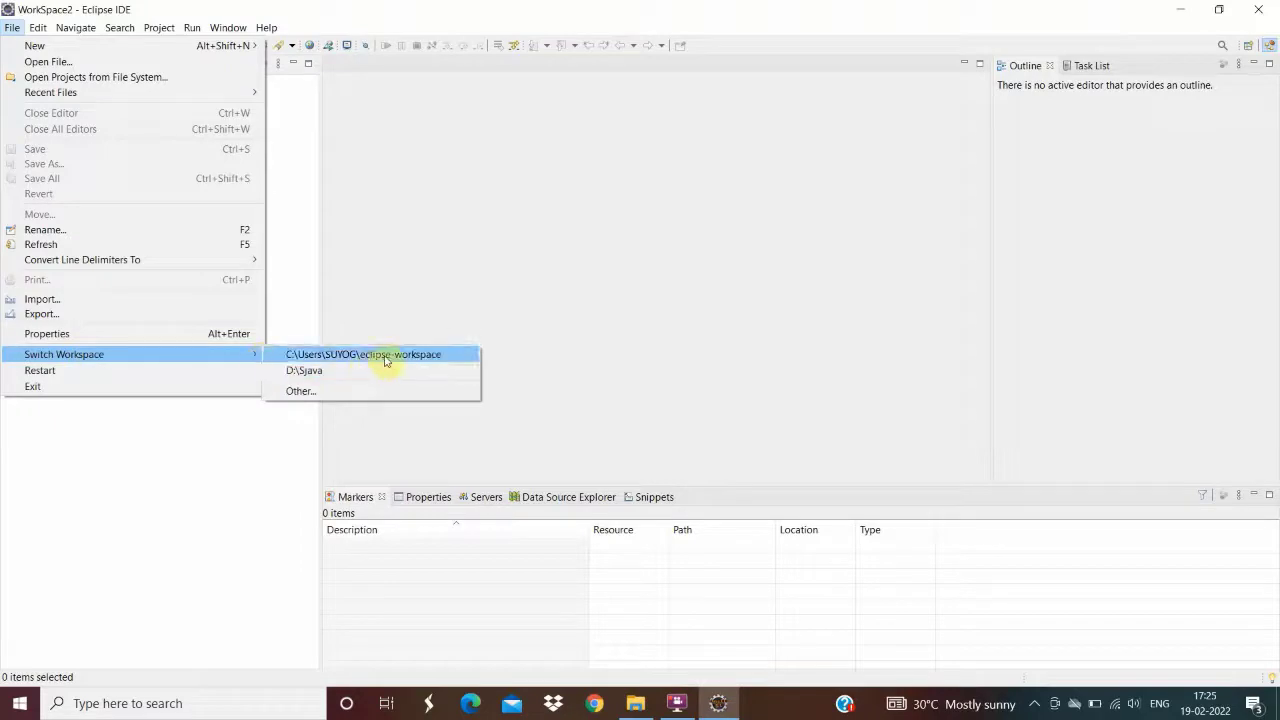
mouse_move(384, 354)
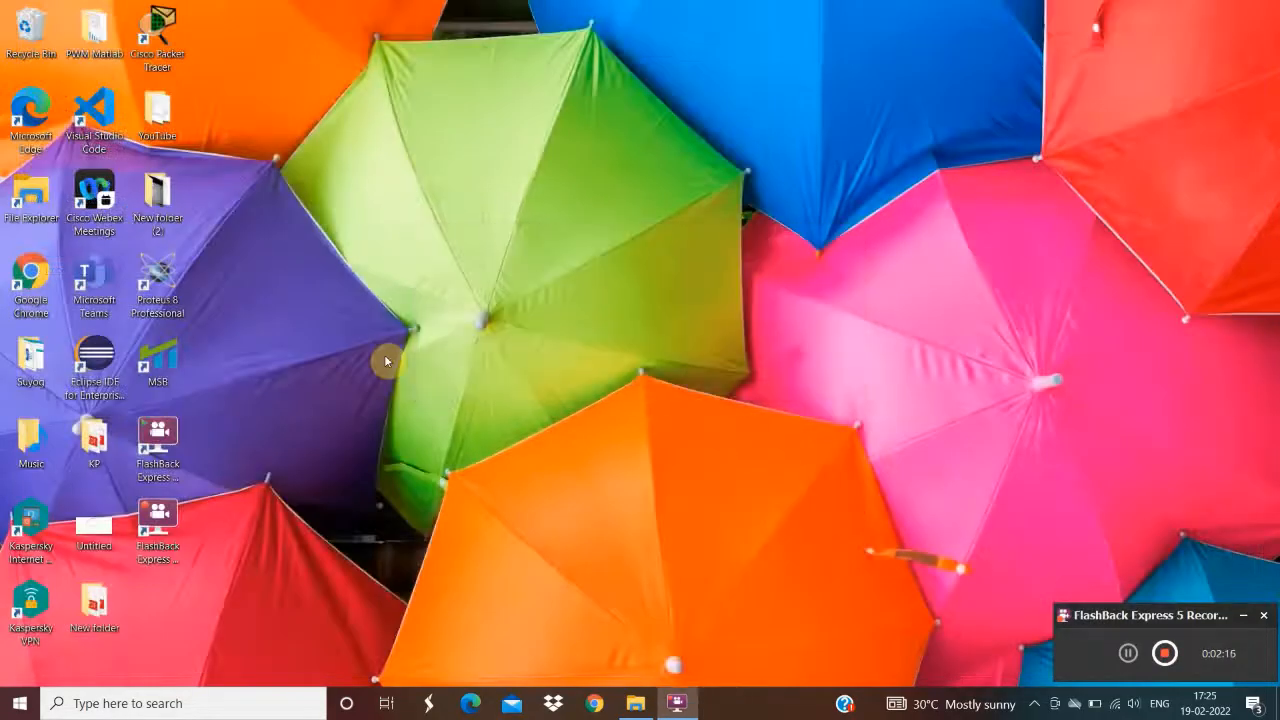
double_click(94, 360)
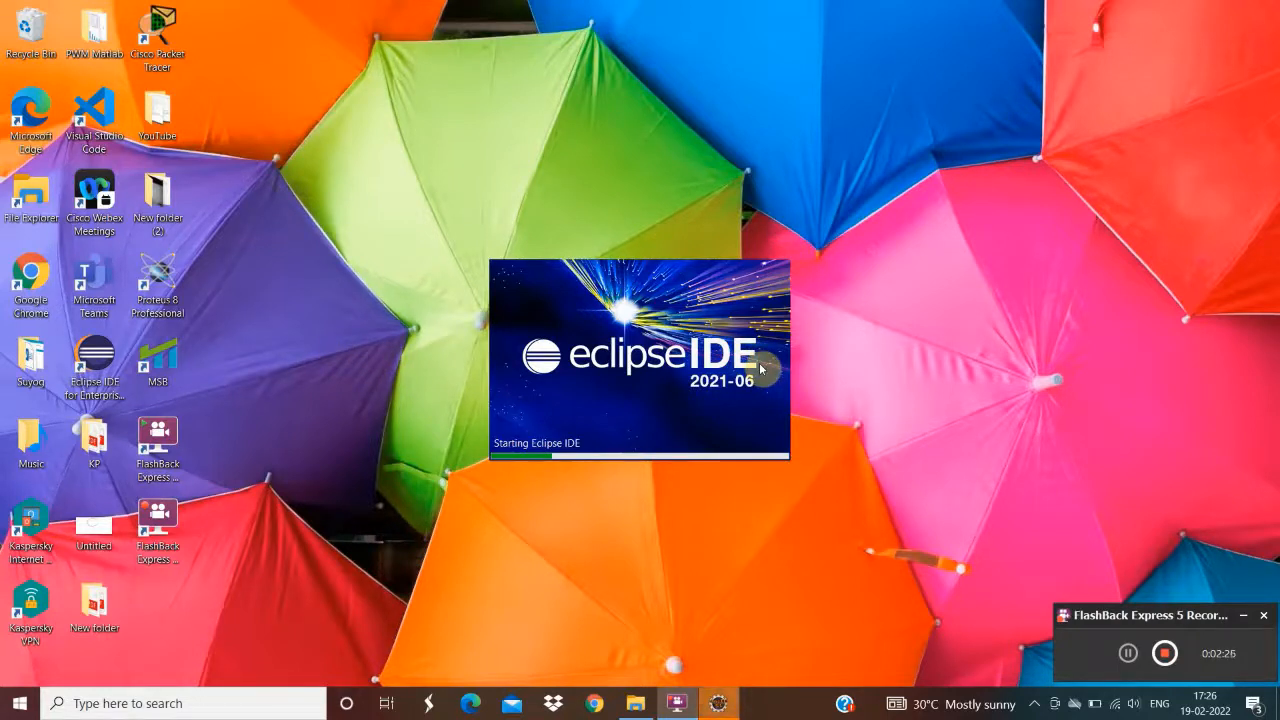
mouse_move(776, 388)
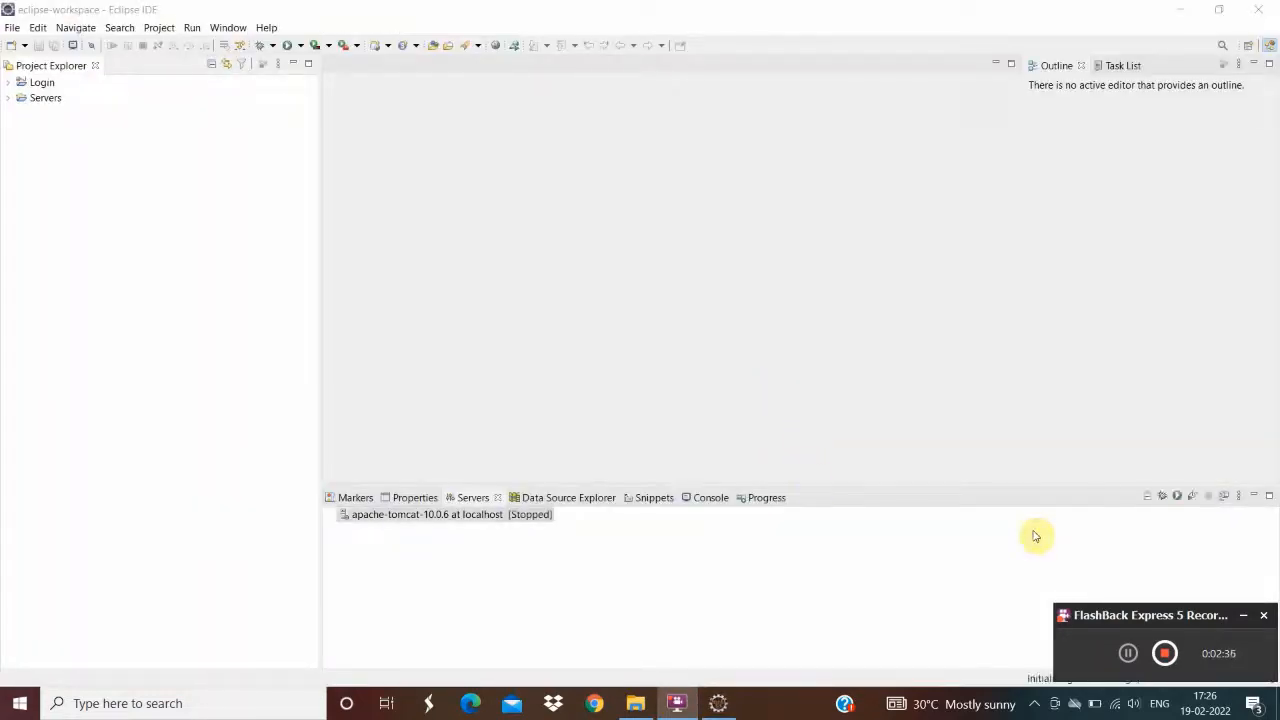
mouse_move(1100, 636)
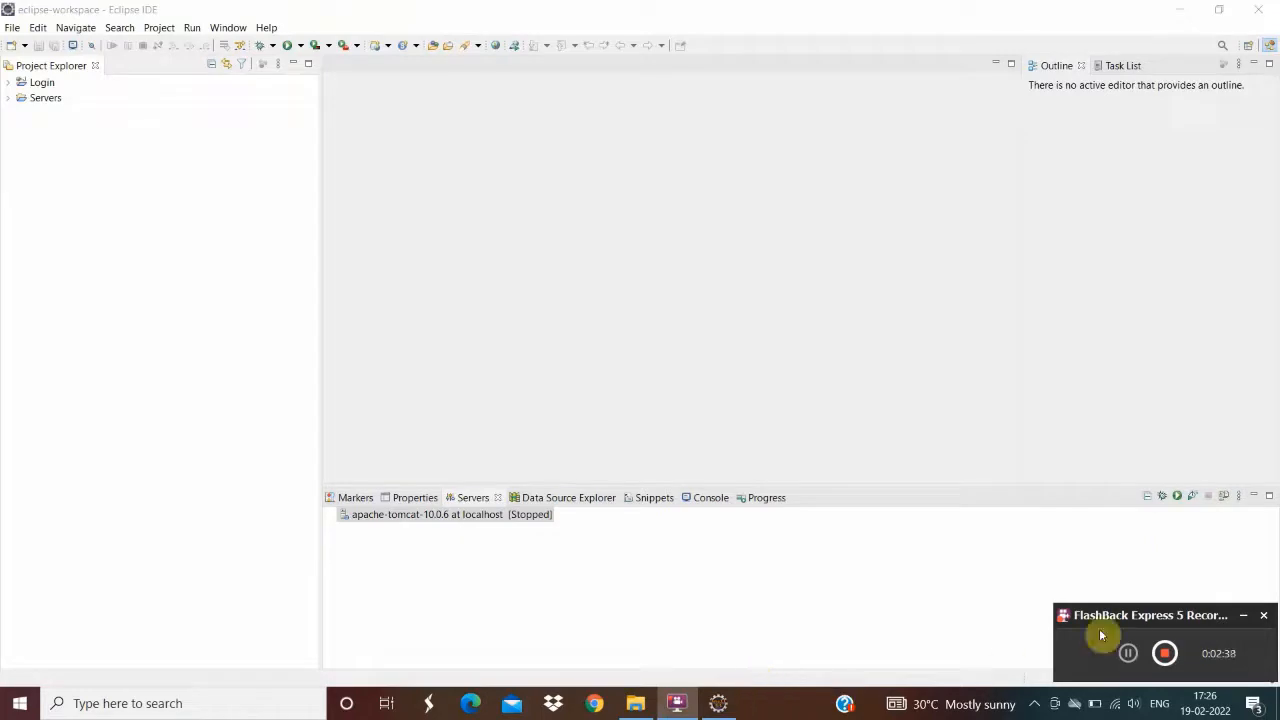